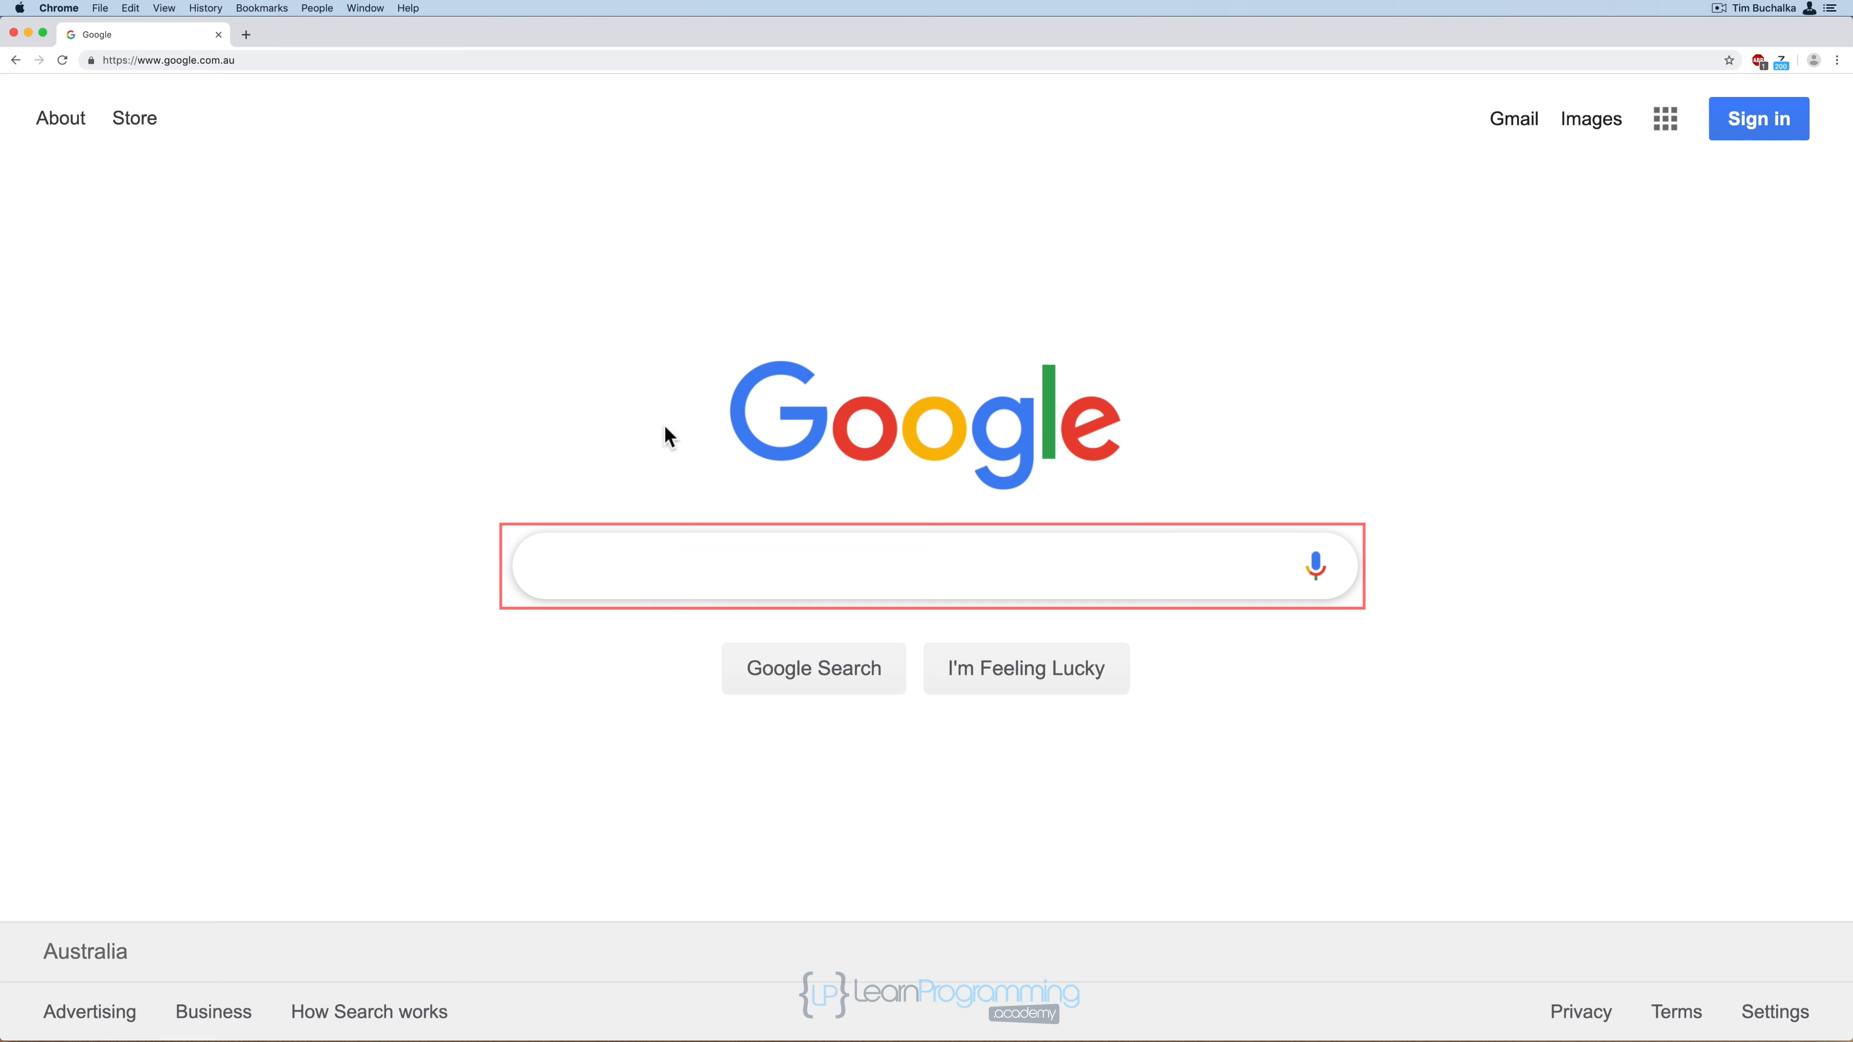
Search Google for 'amazon corretto' and open the aws.amazon.com/corretto overview result
text(amazon corret)
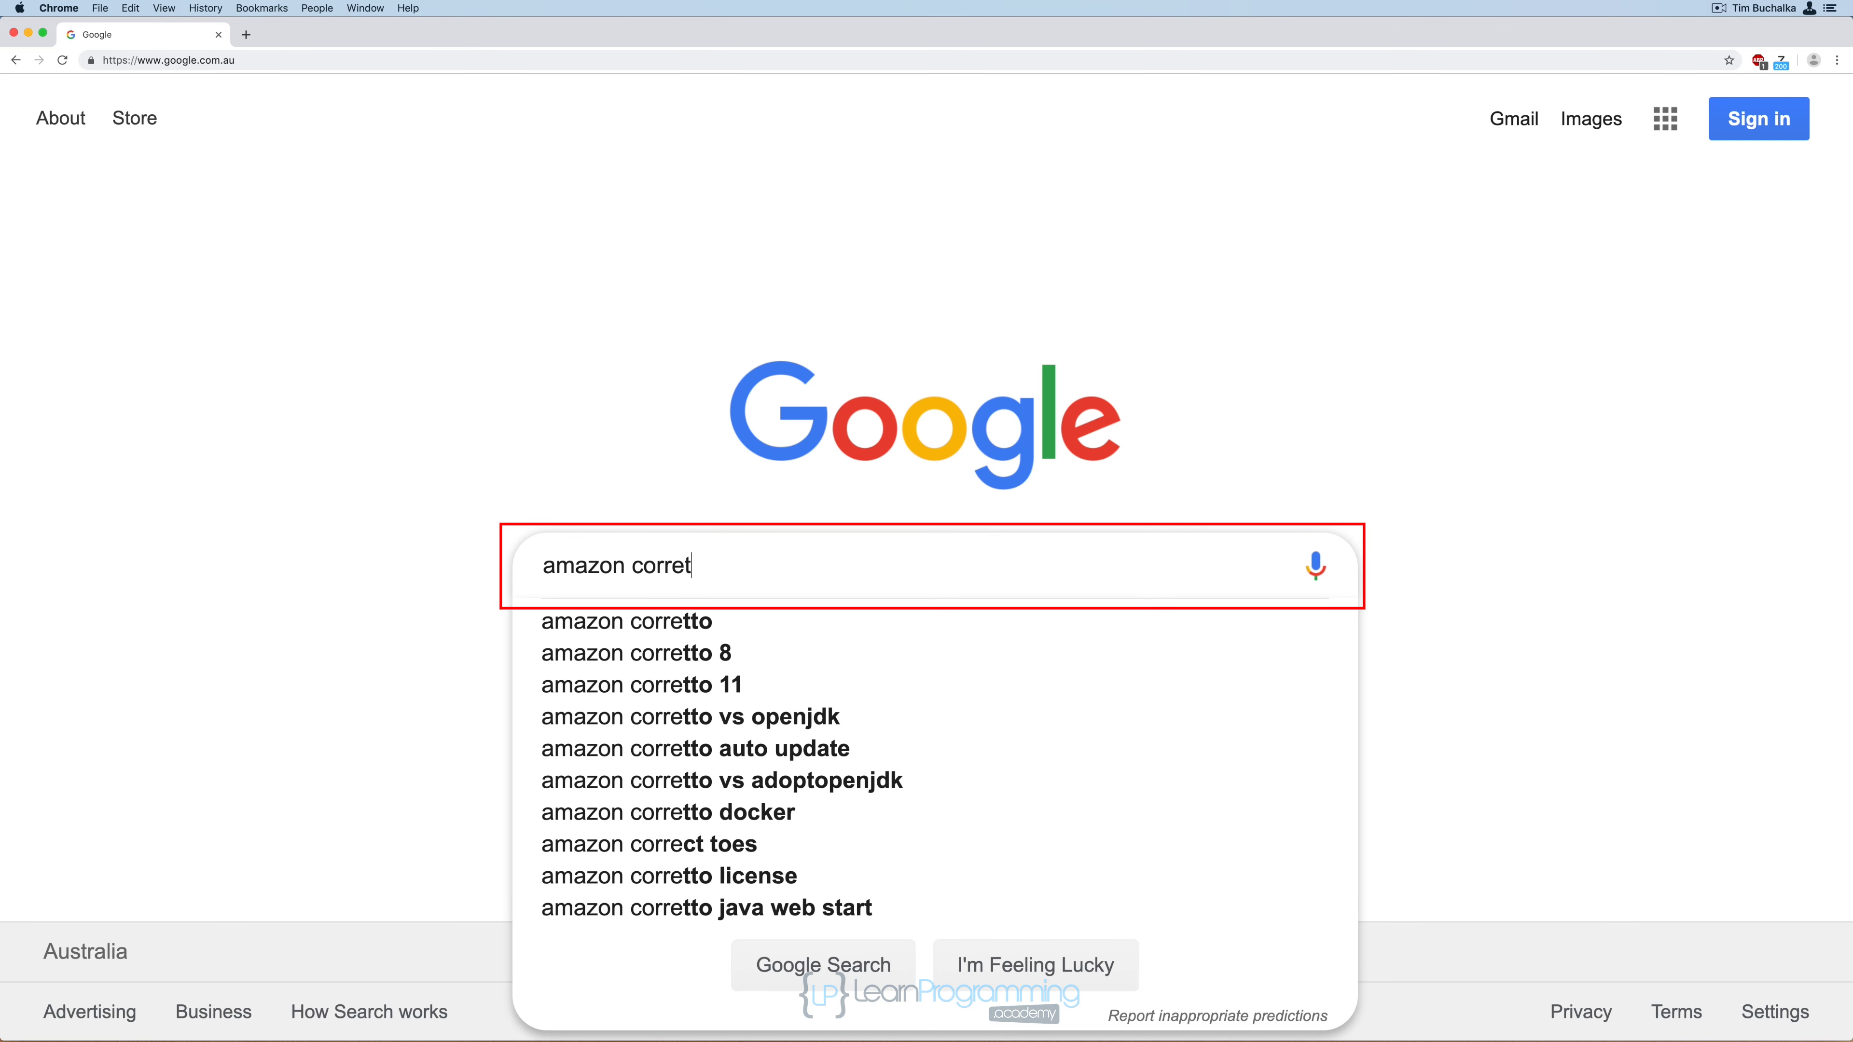
click(626, 621)
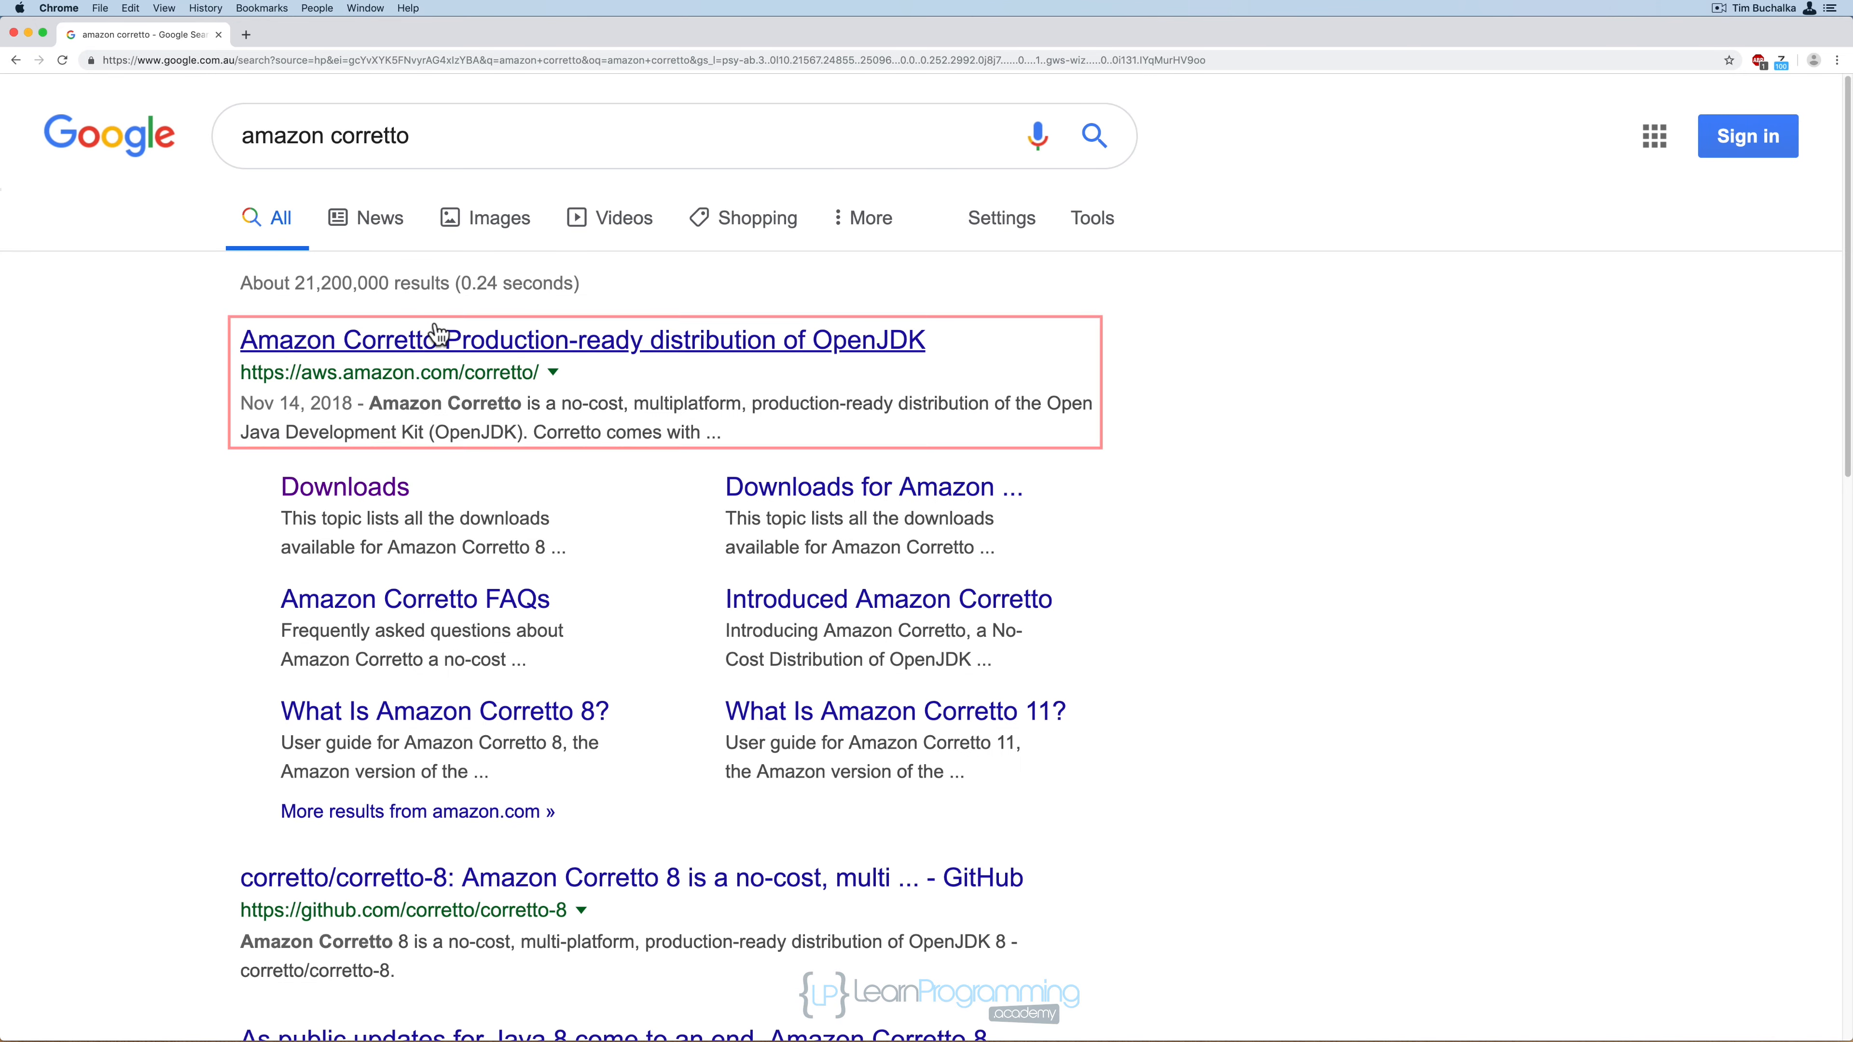
click(581, 339)
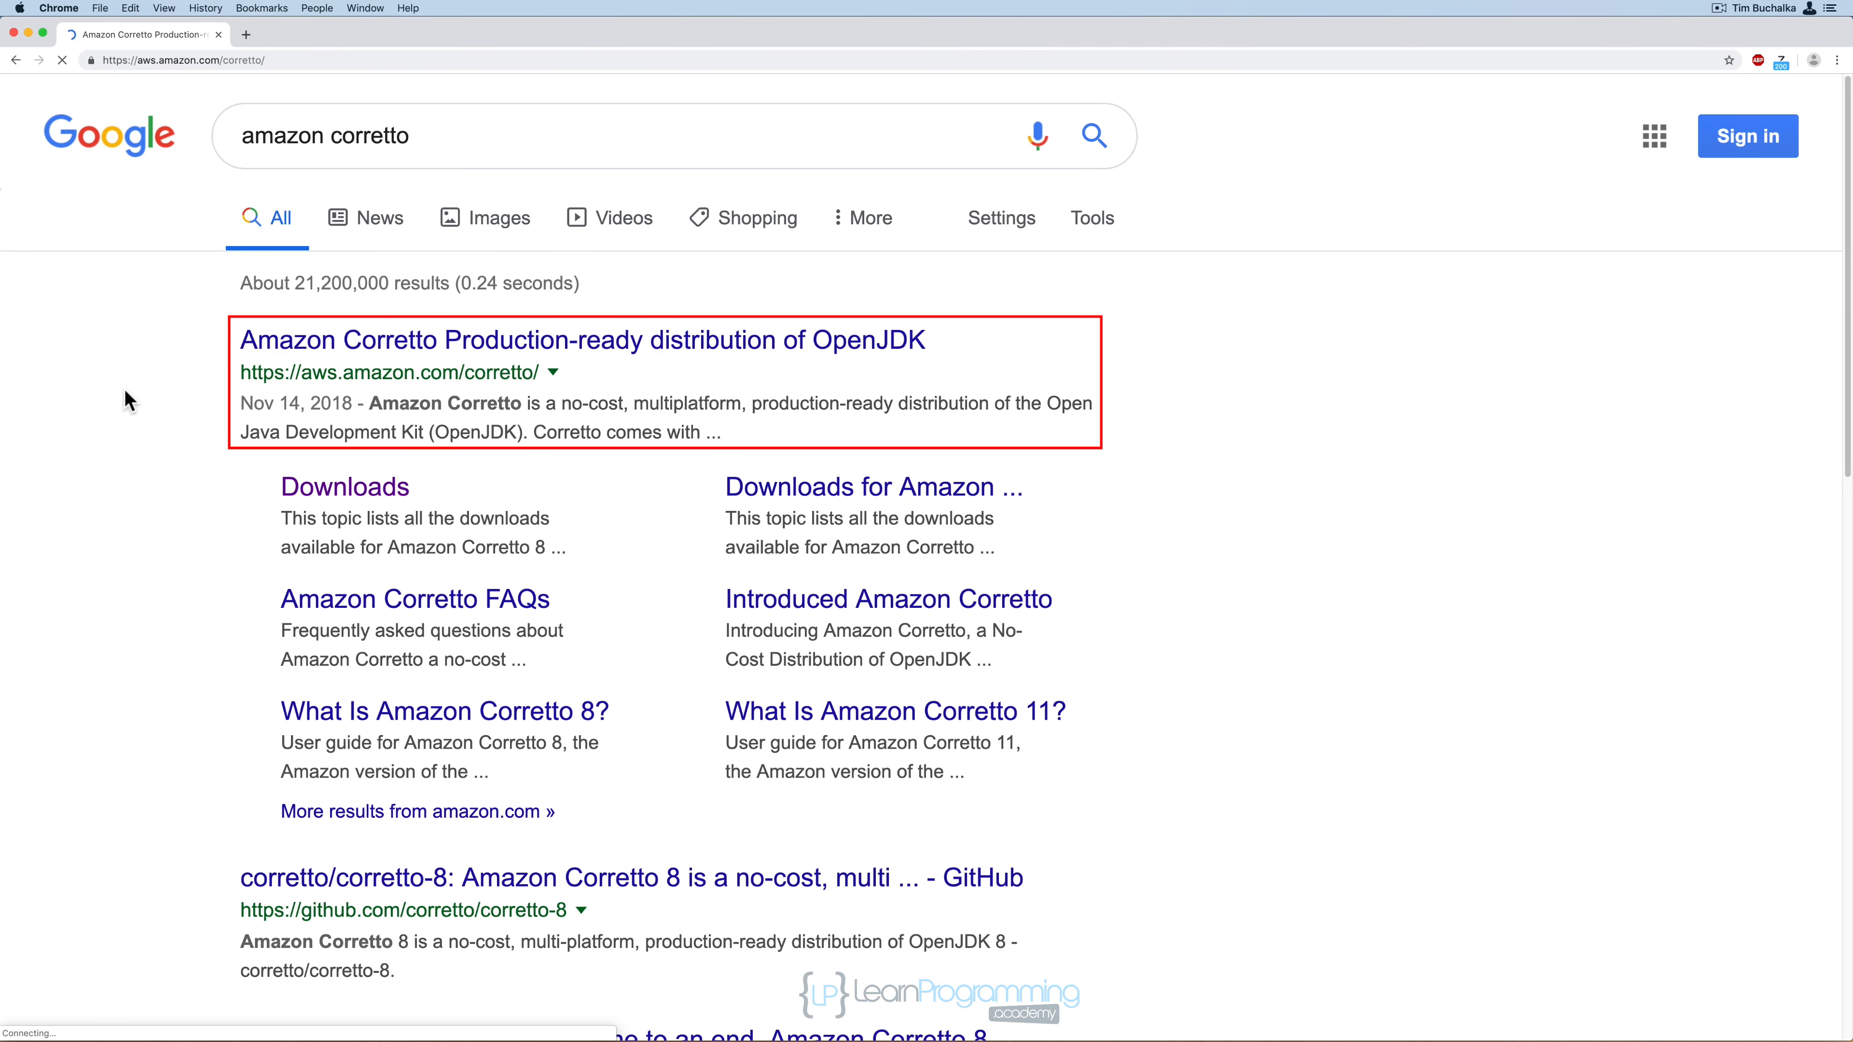
click(583, 341)
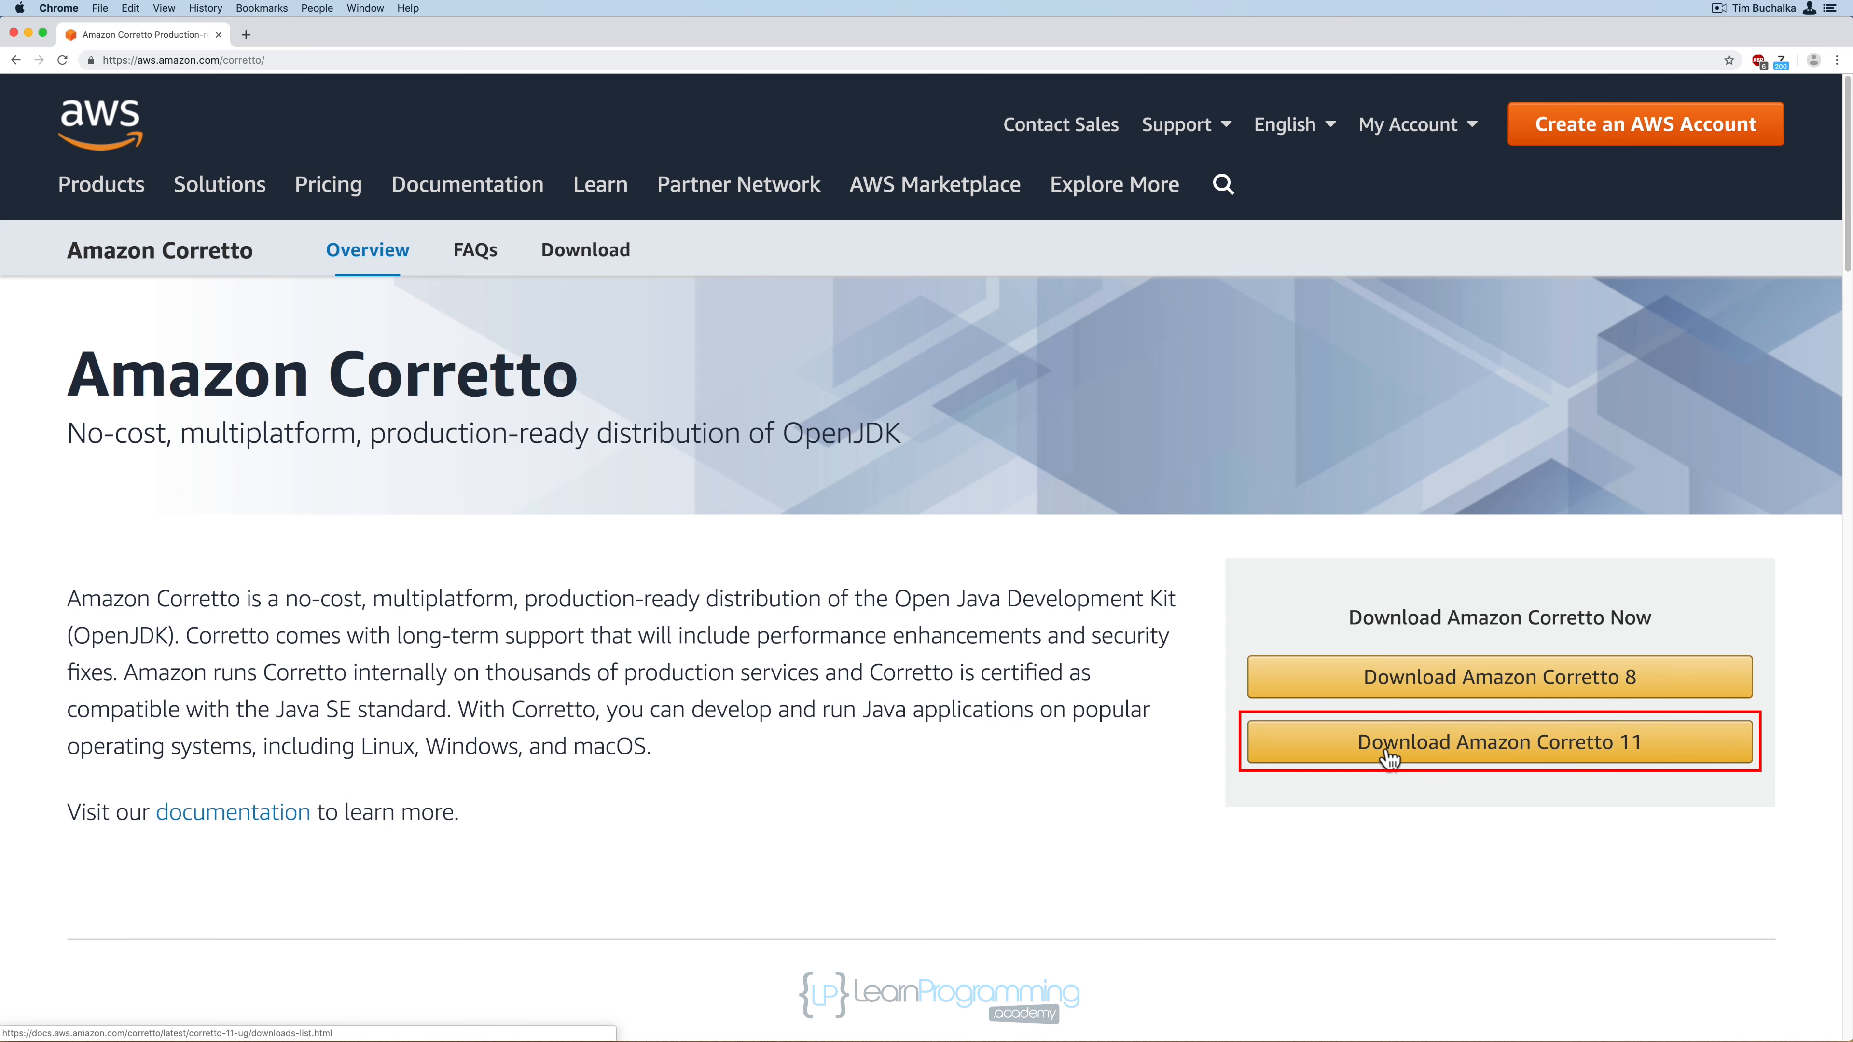
From the Corretto 11 downloads list, download the macOS x64 .pkg installer and save it
click(1499, 742)
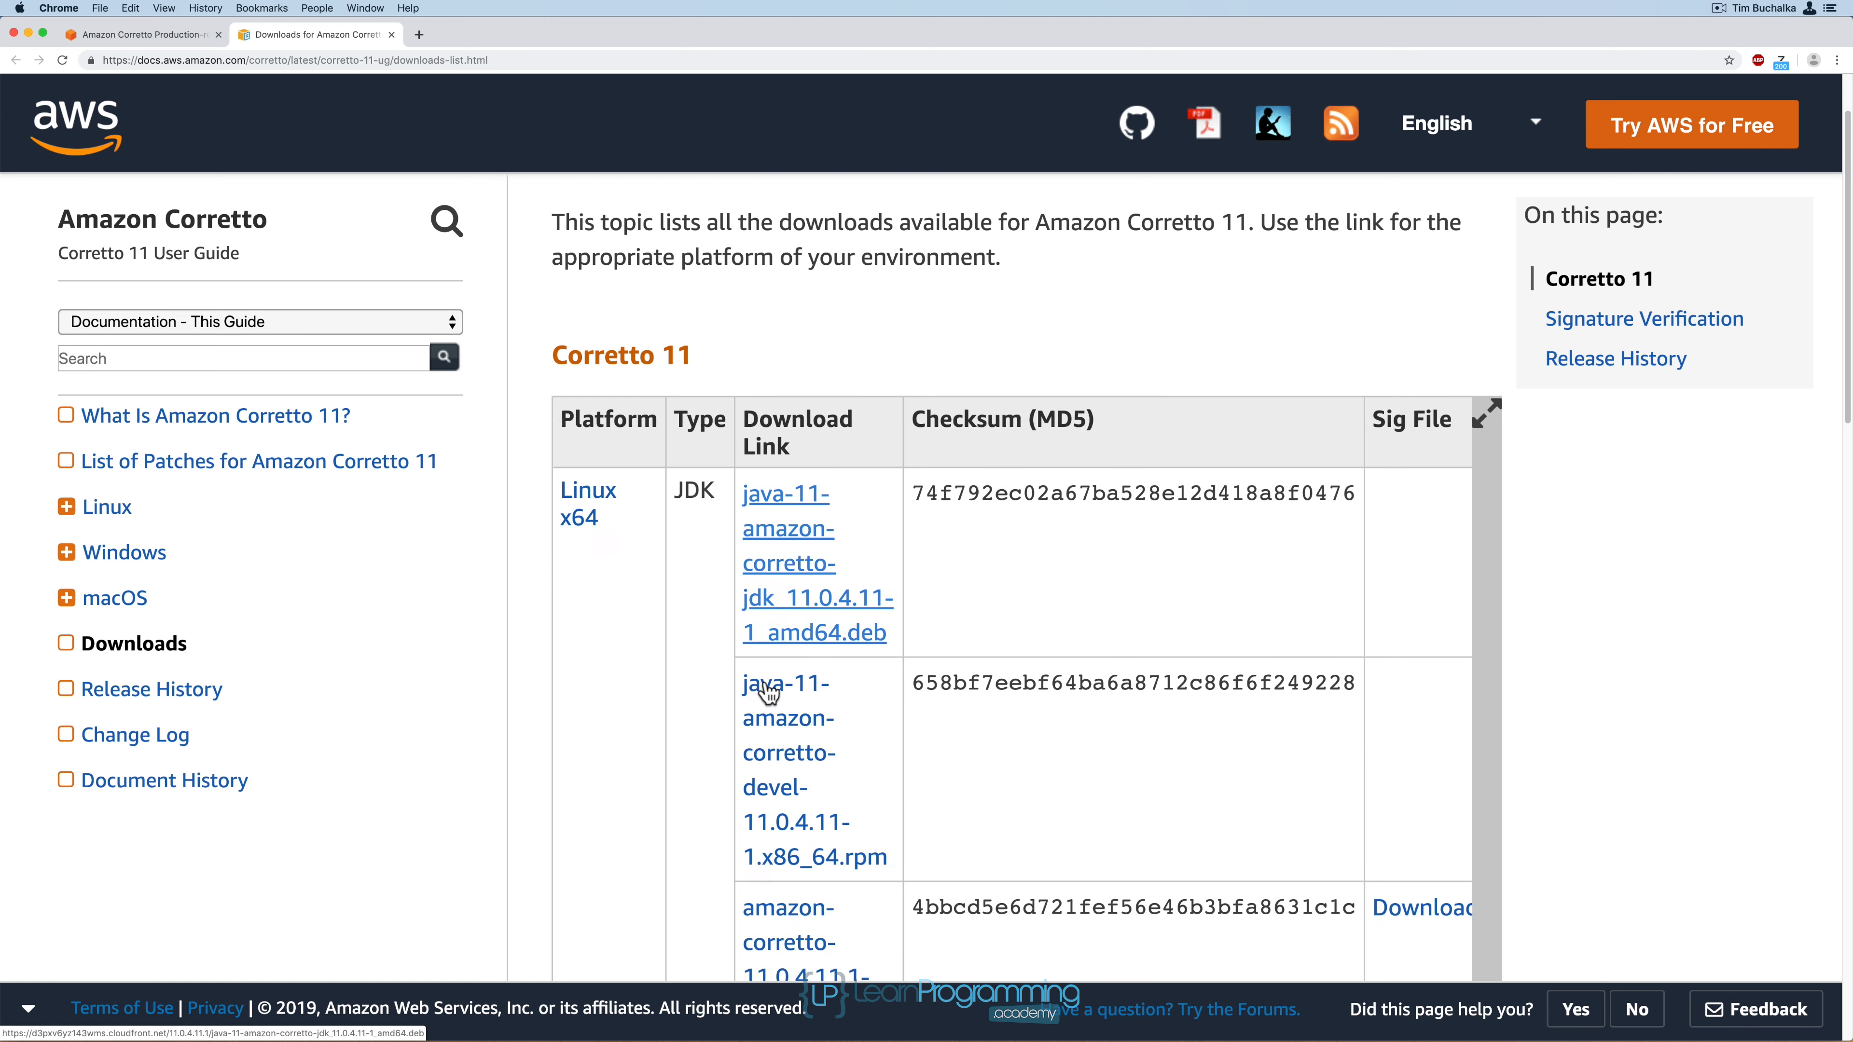
scroll(down, 3)
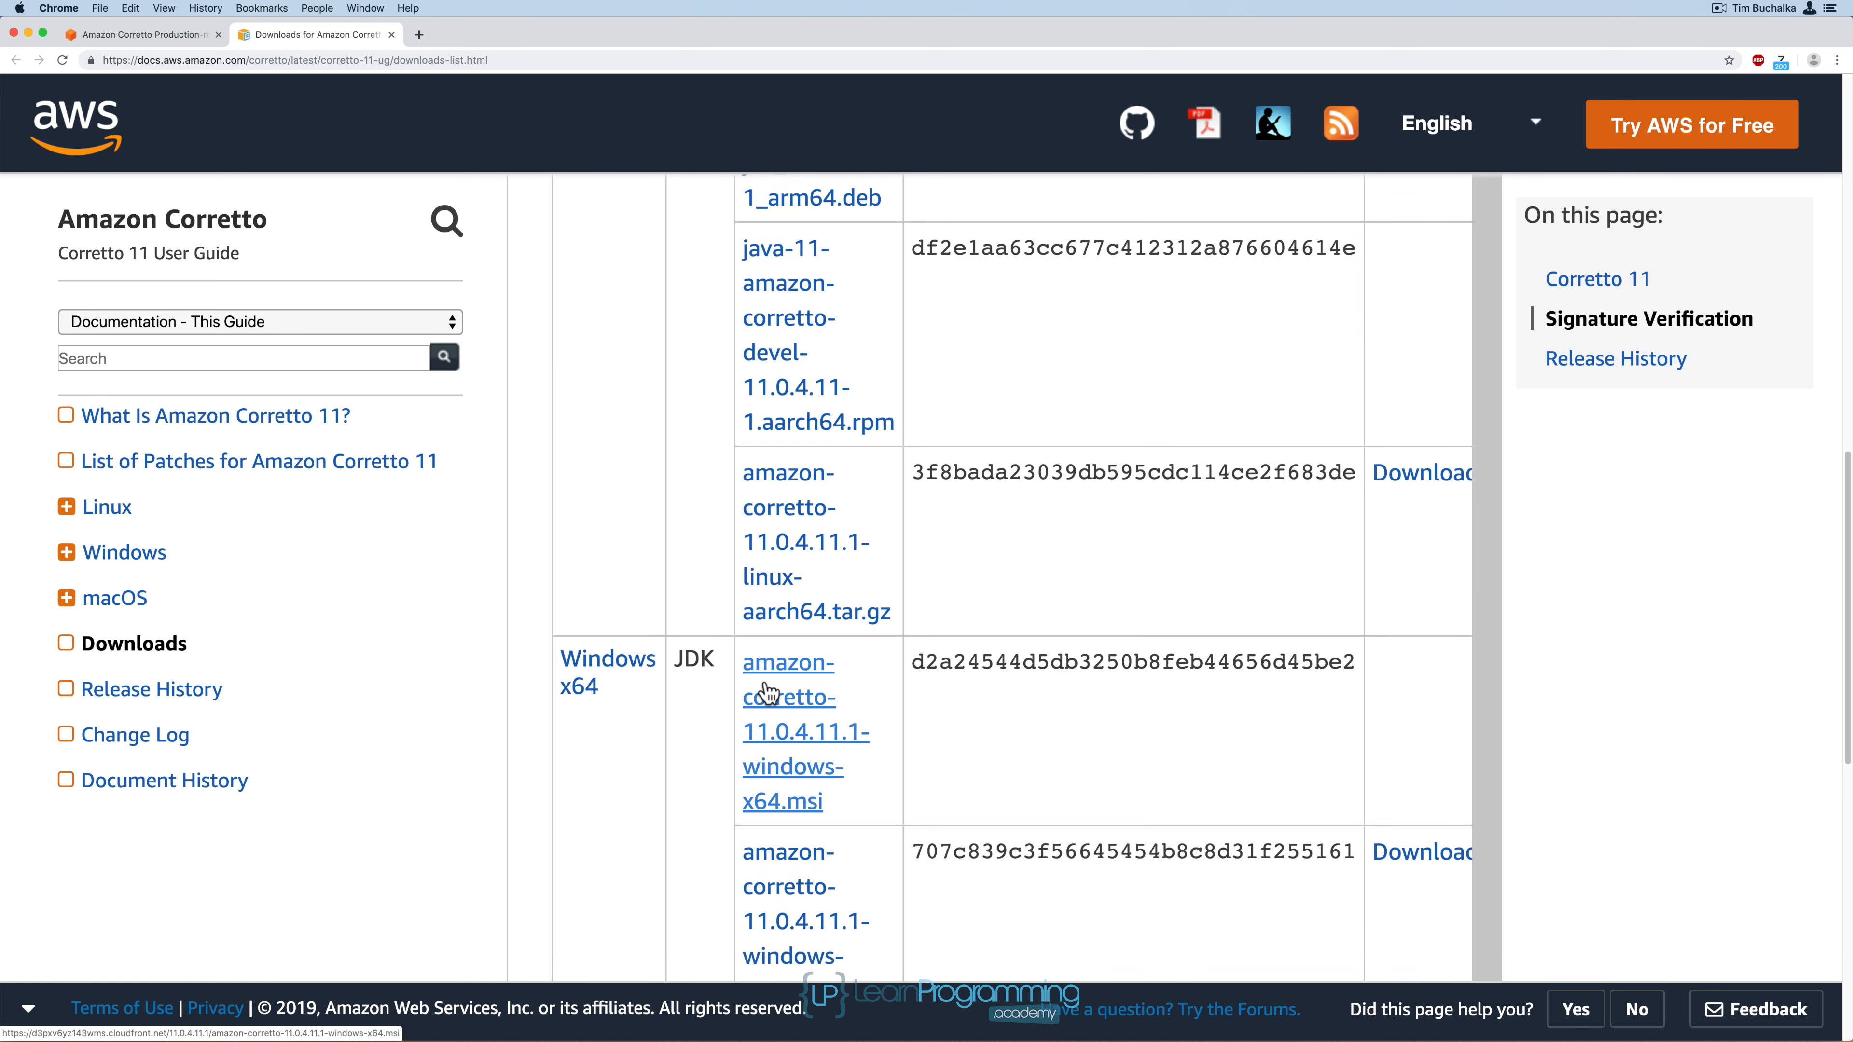
scroll(down, 3)
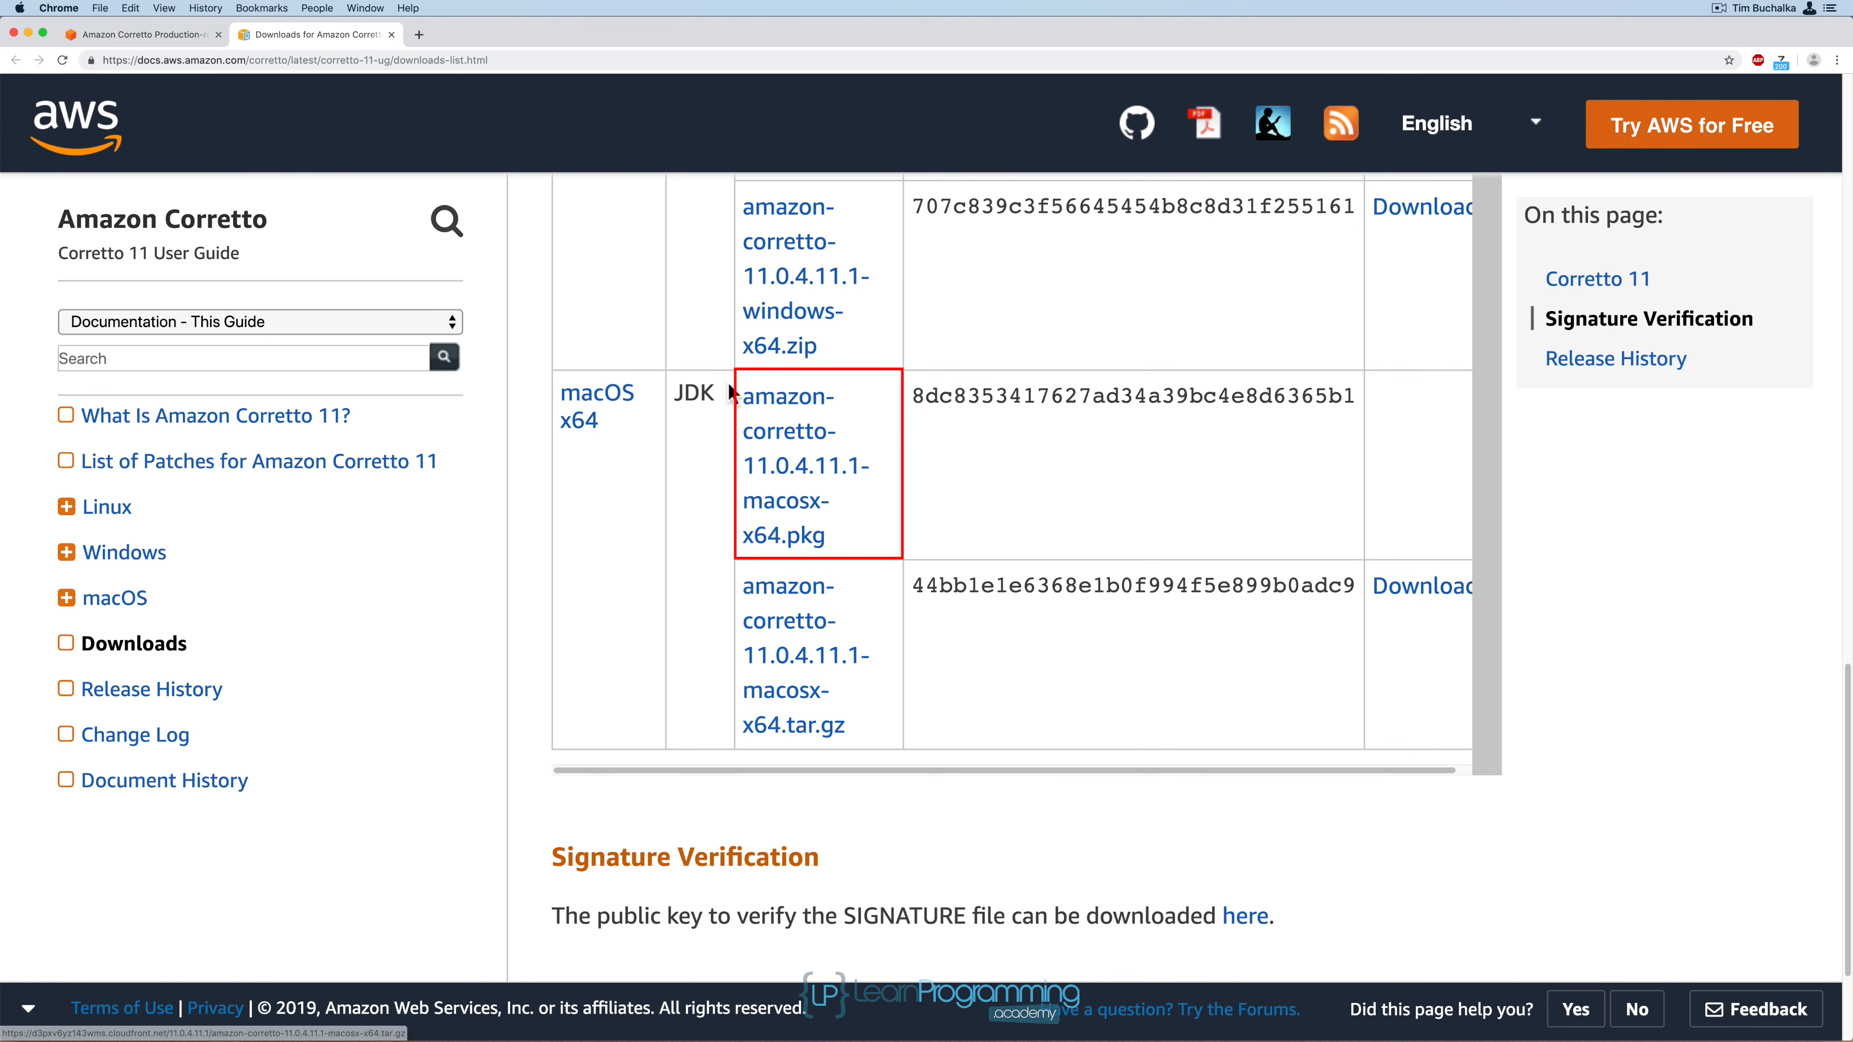
click(802, 464)
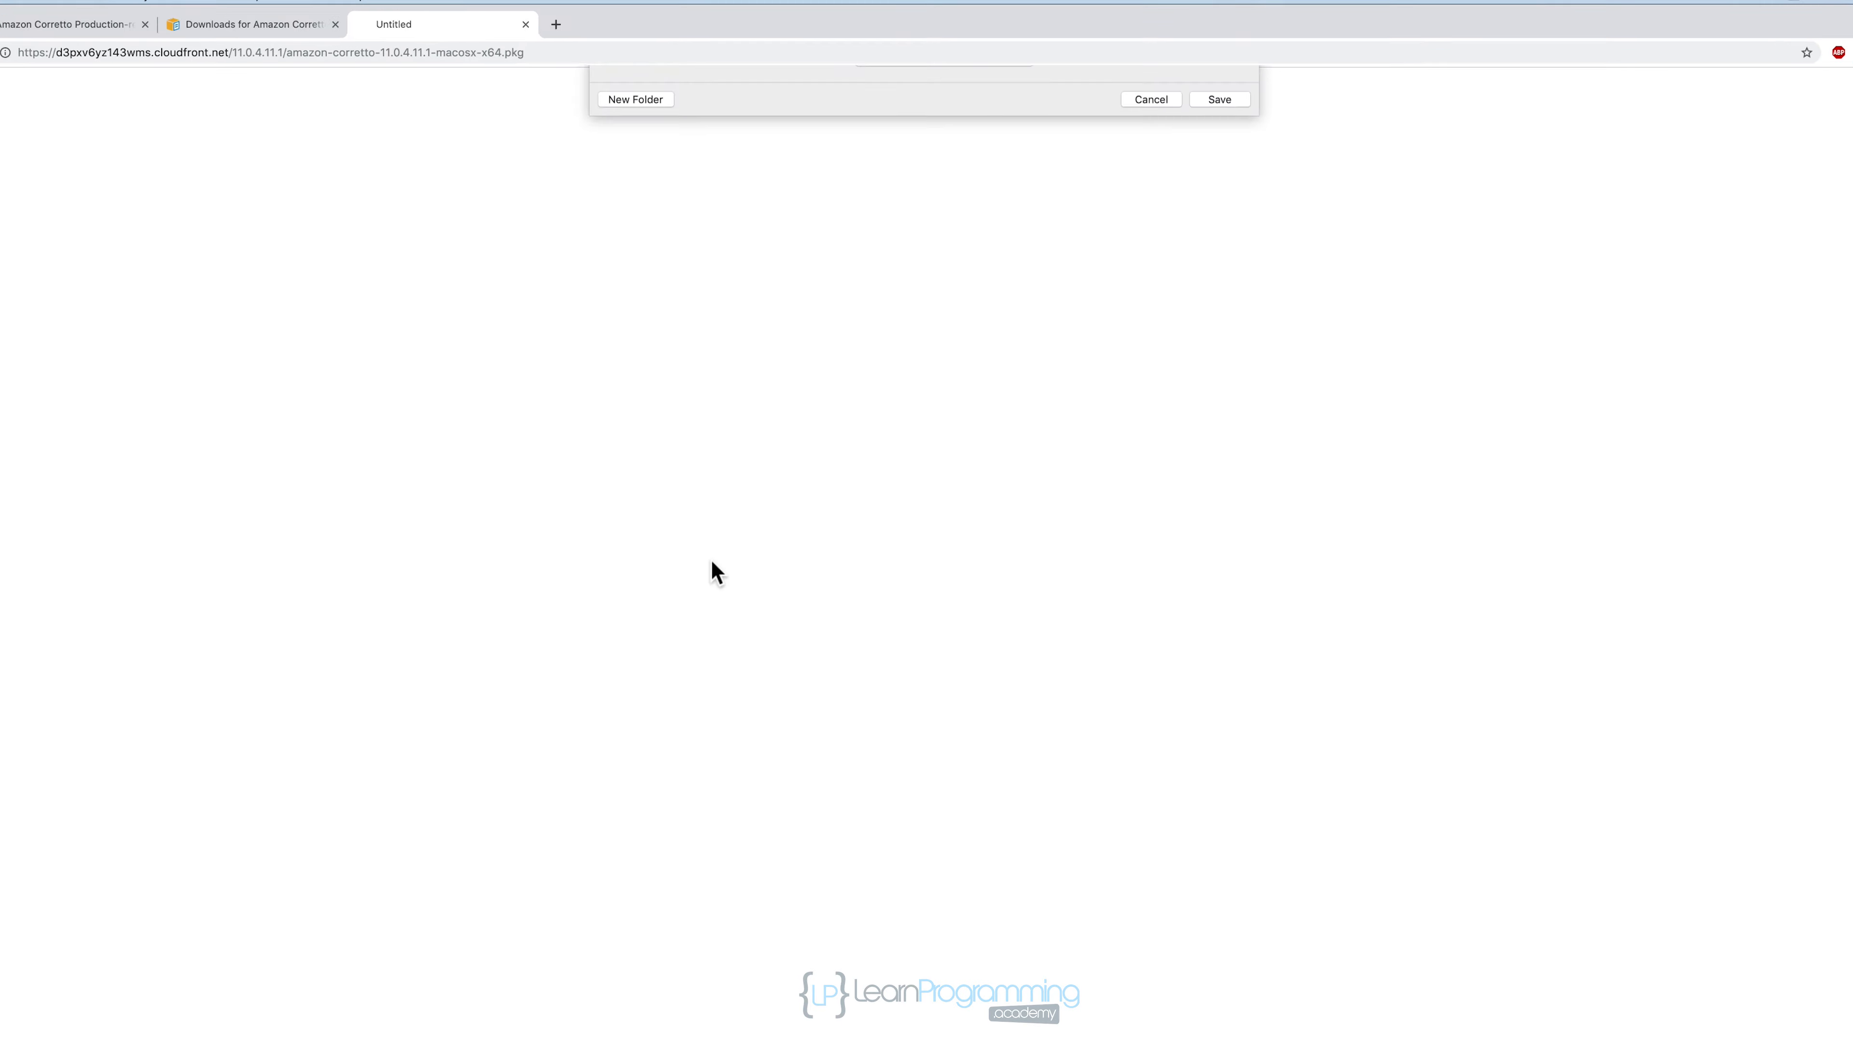
click(1218, 99)
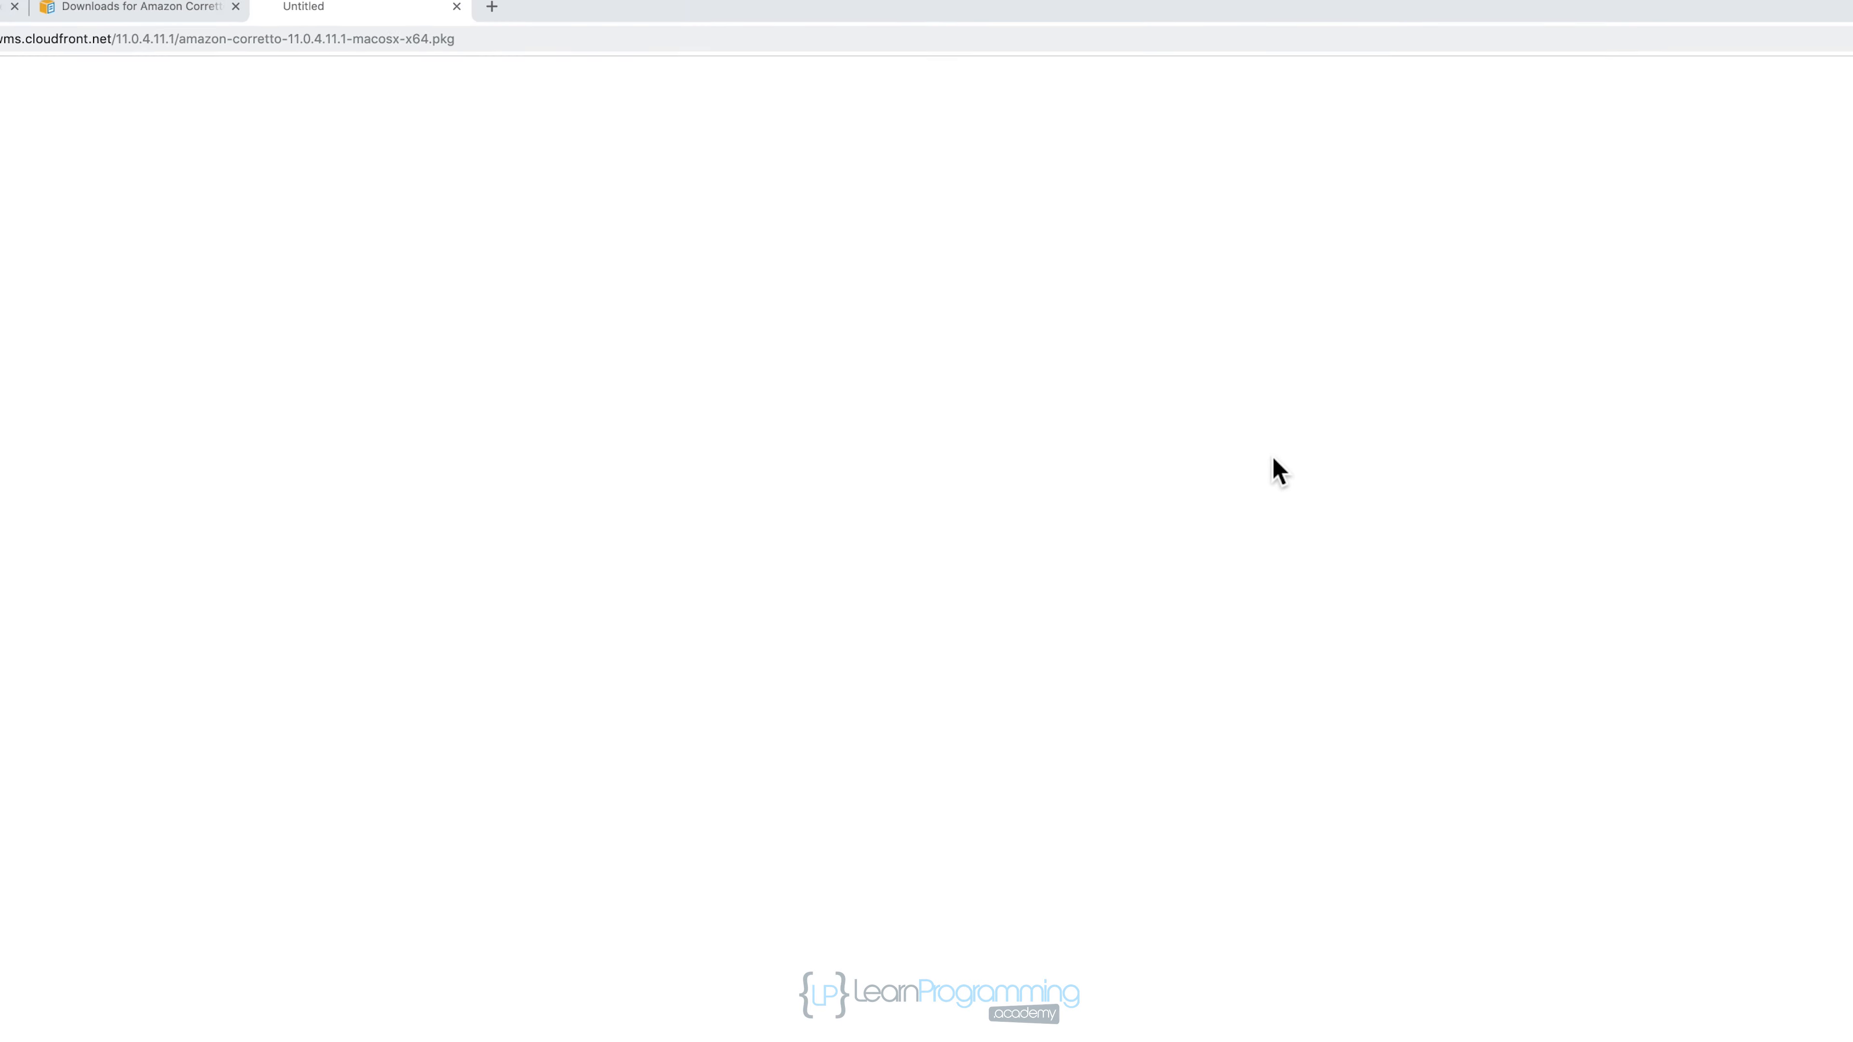
Launch the downloaded Corretto 11 installer package from Chrome's download bar
click(133, 7)
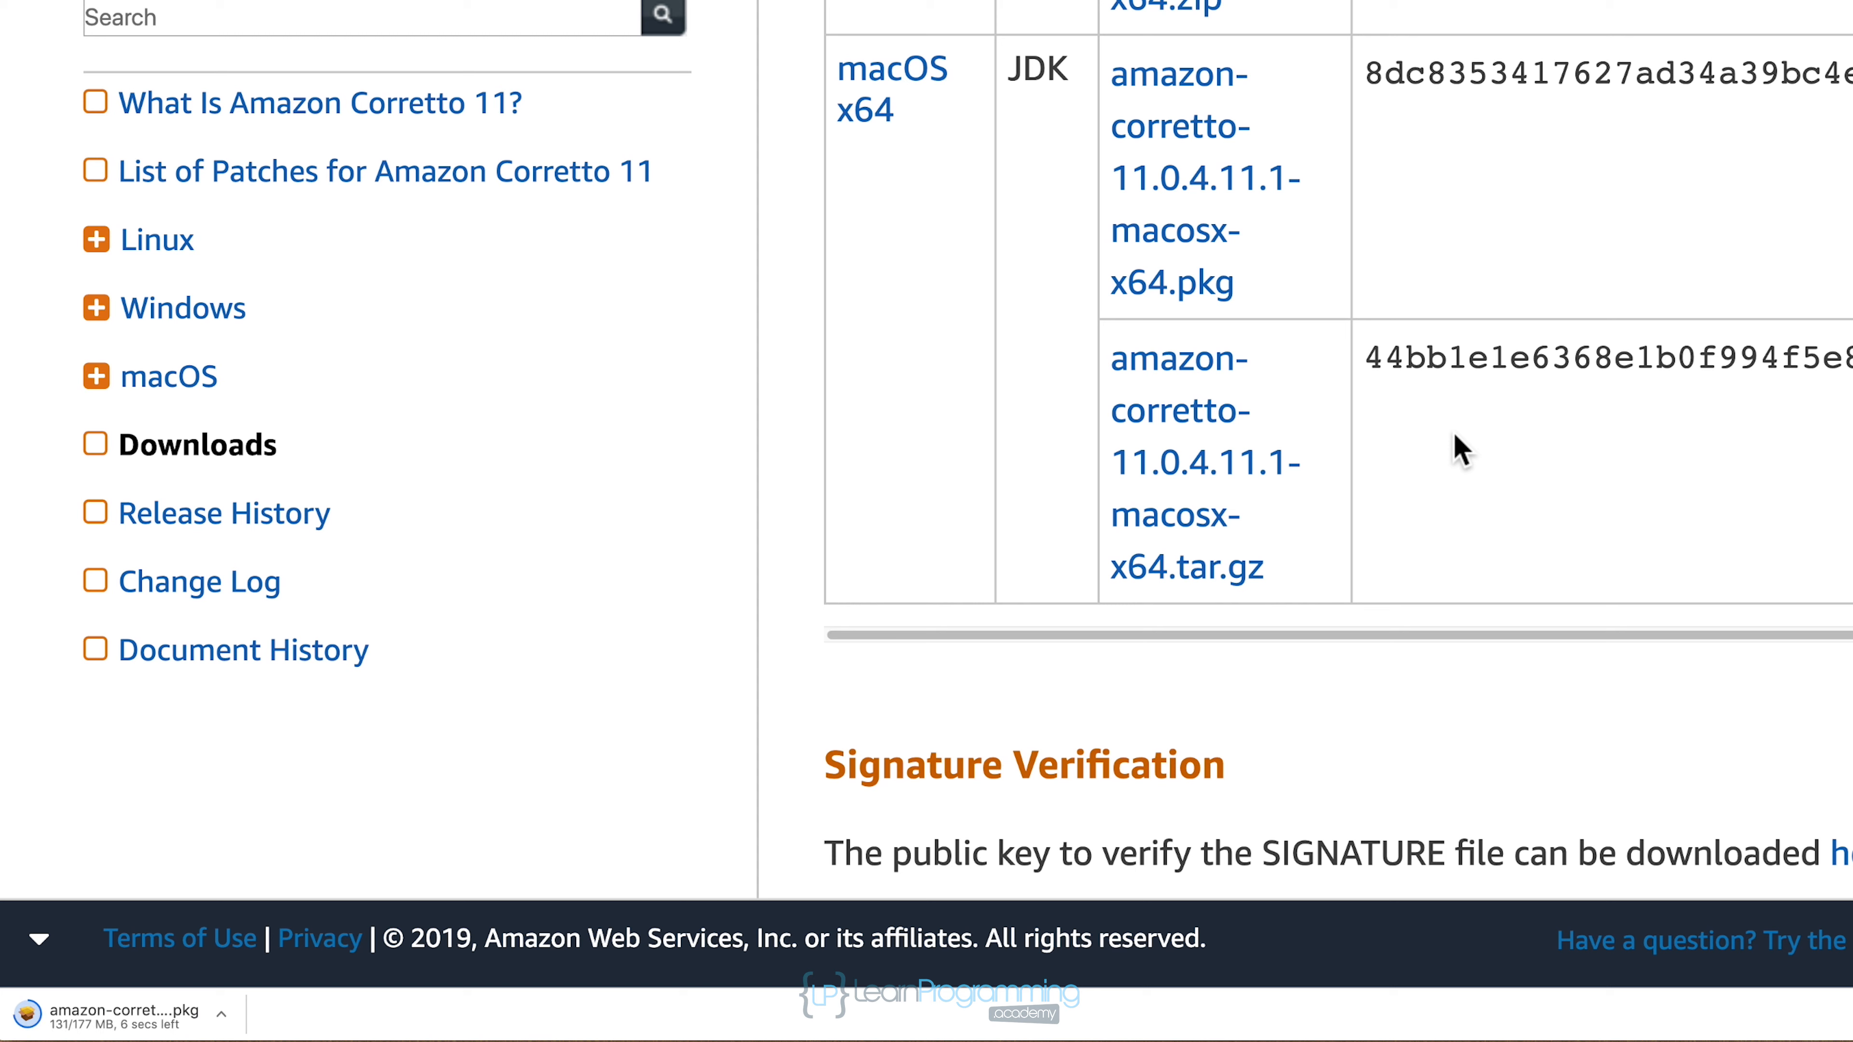
click(118, 1014)
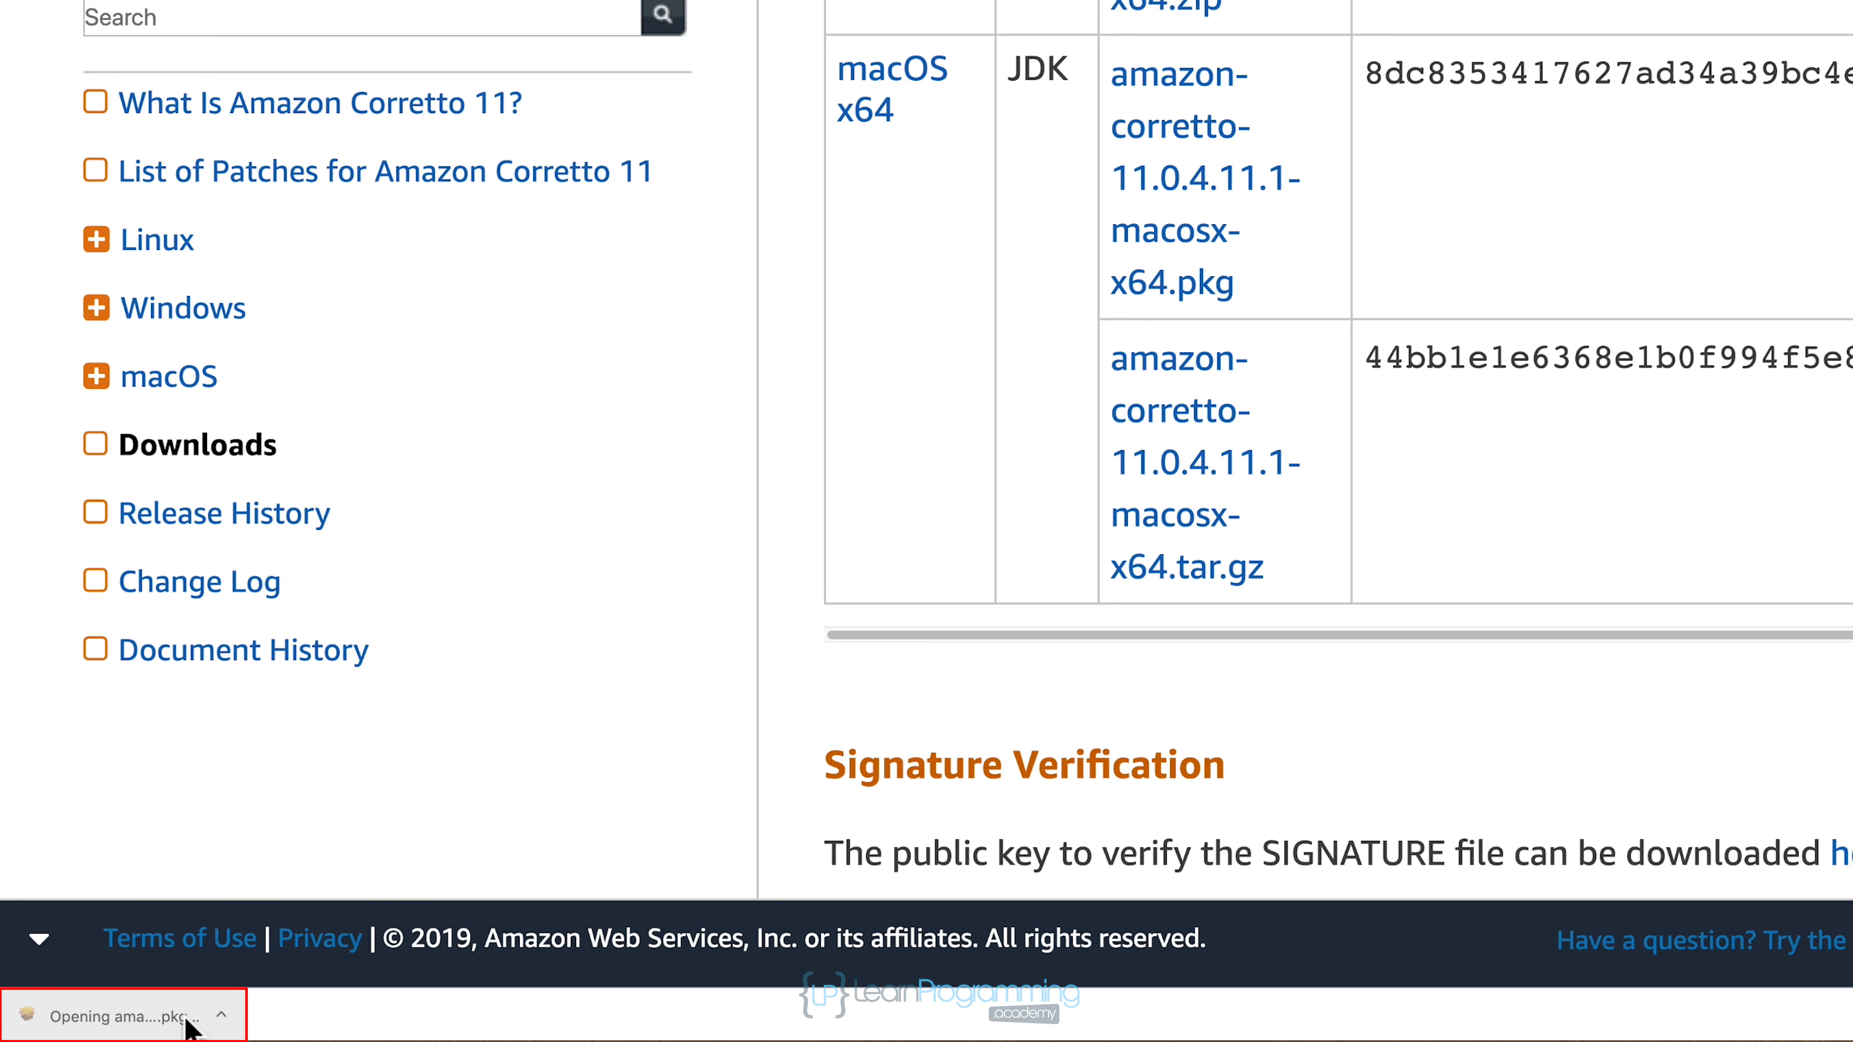
click(112, 1016)
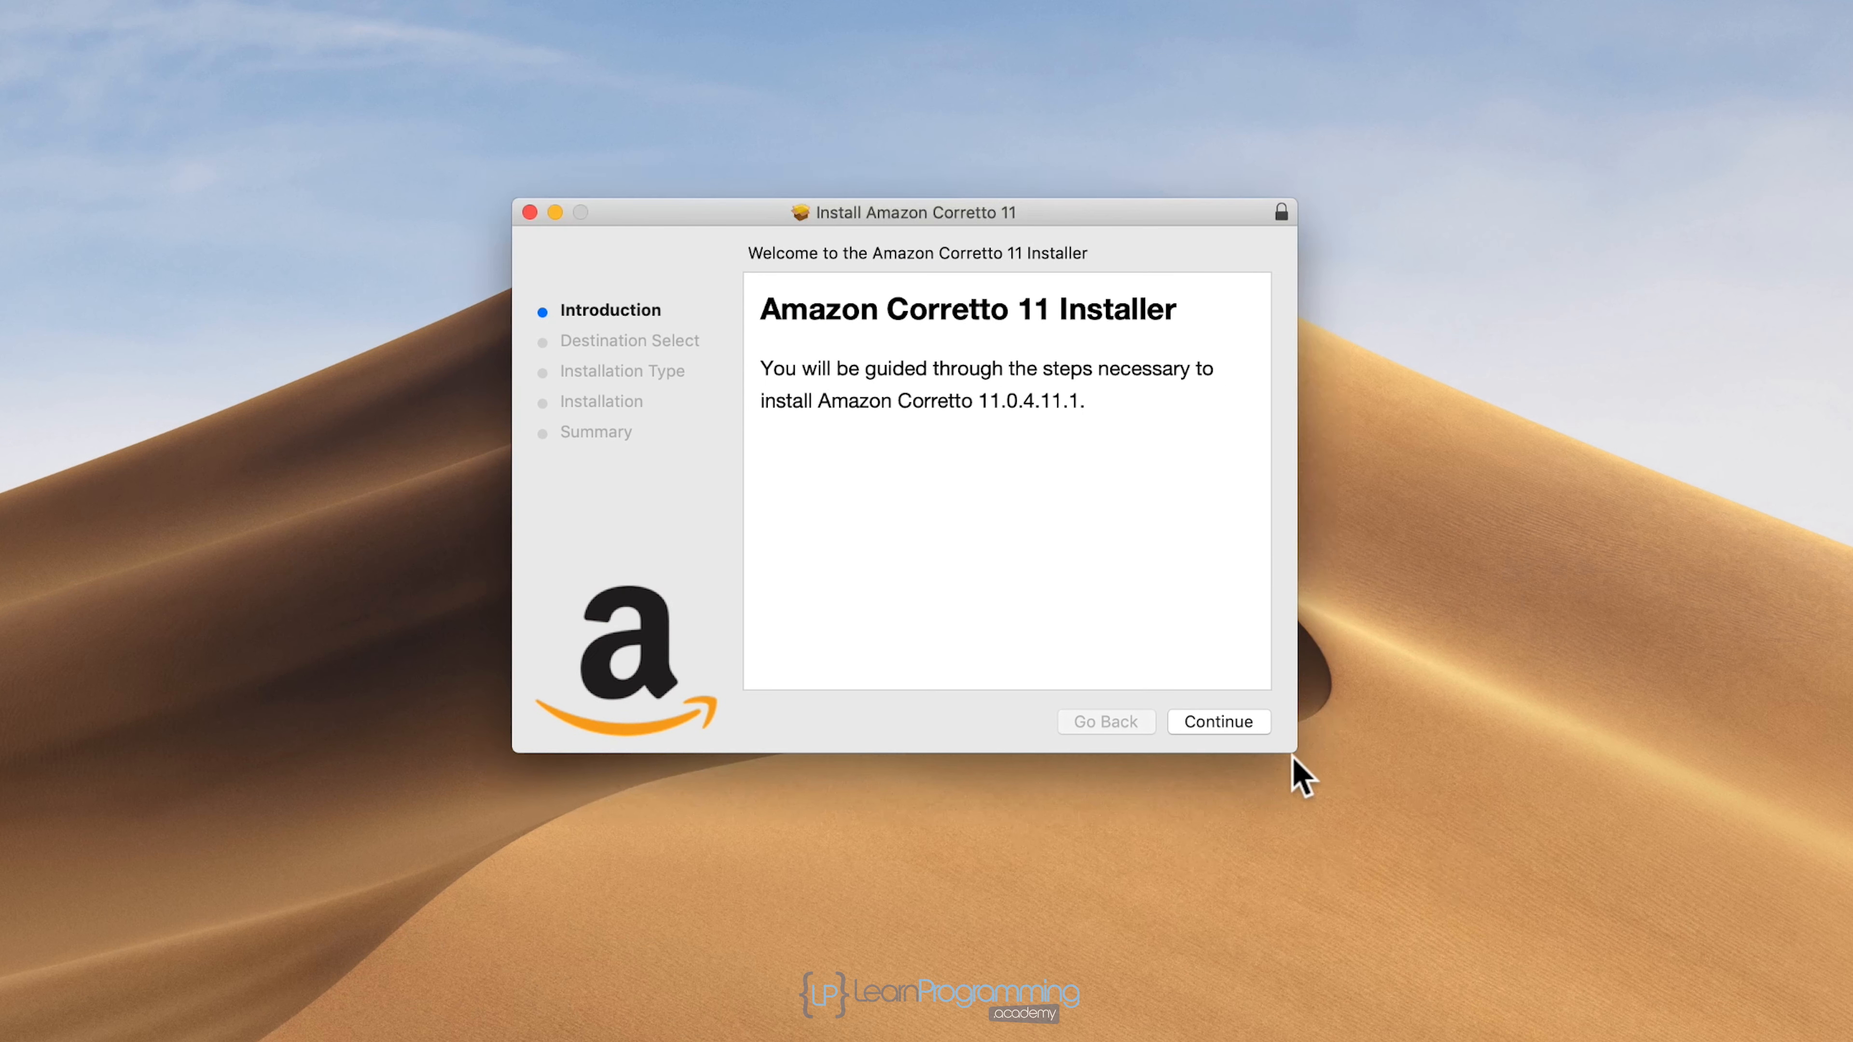
Run the standard Corretto 11 install on Main, authorising with the password, then close and bin the package
click(1218, 722)
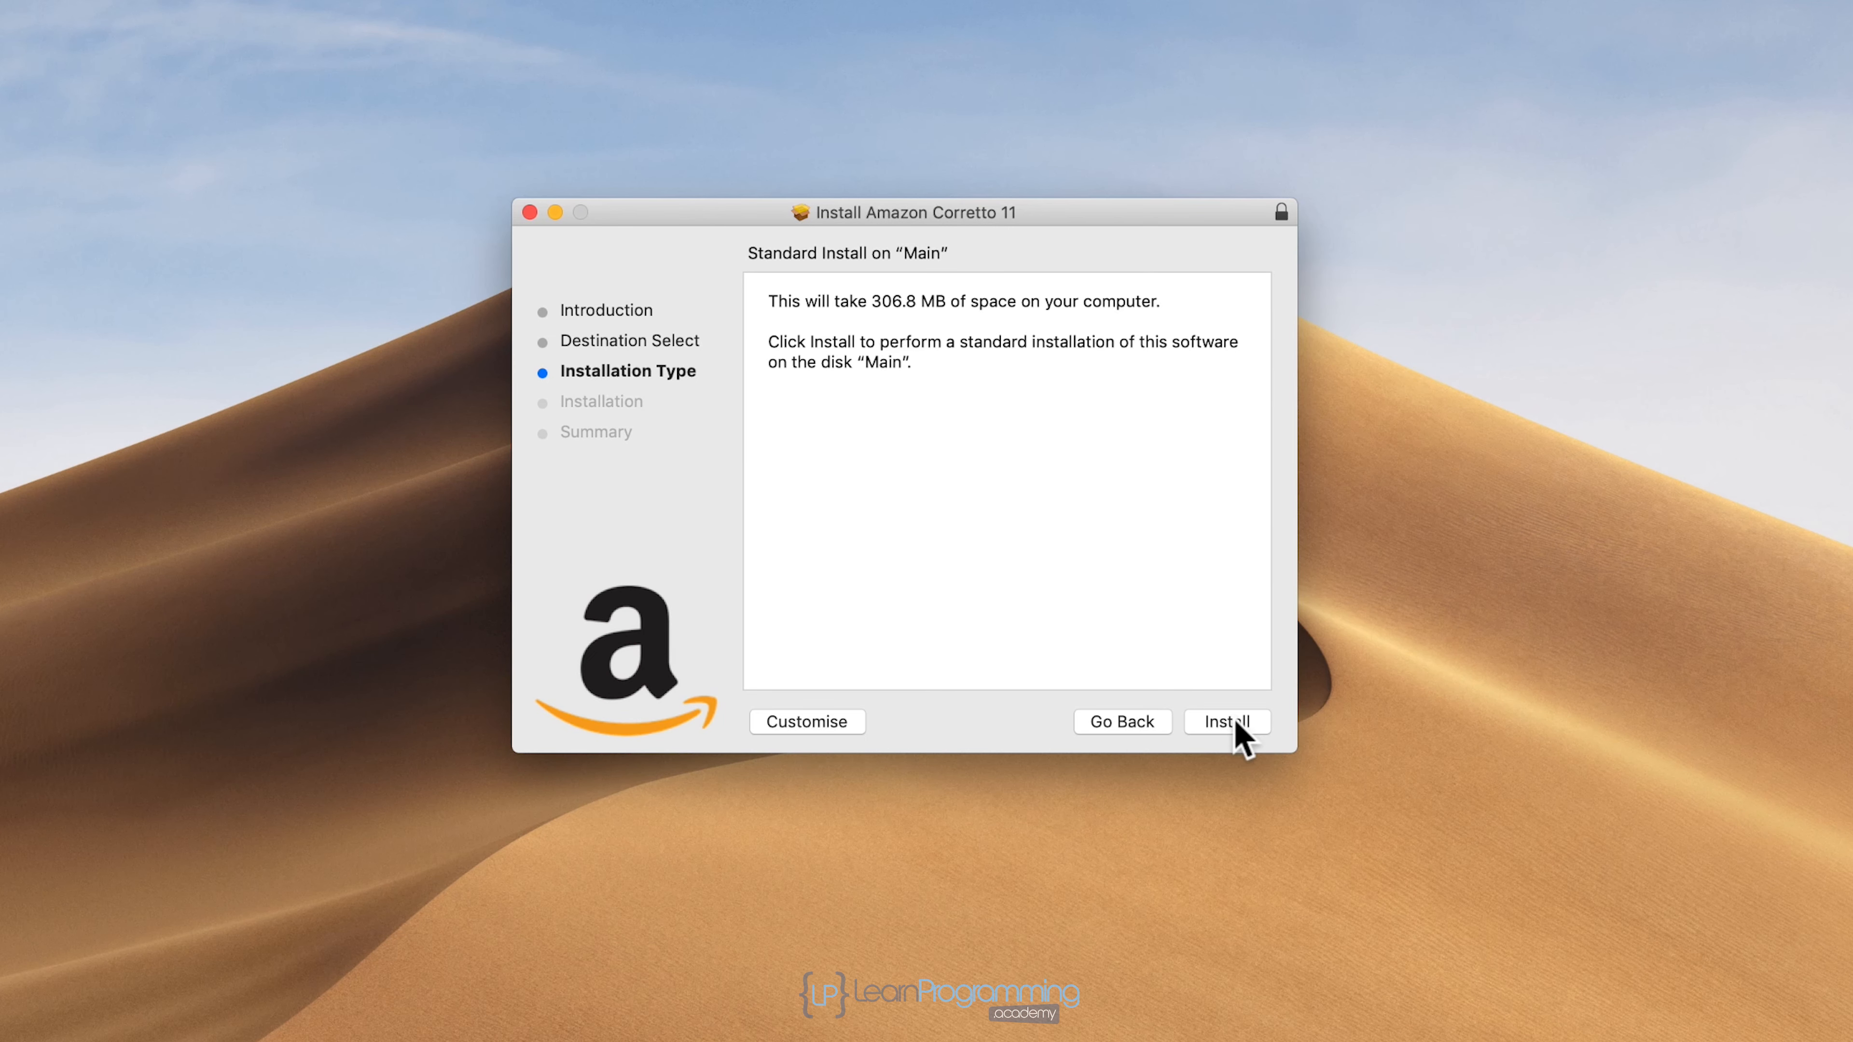
click(1226, 721)
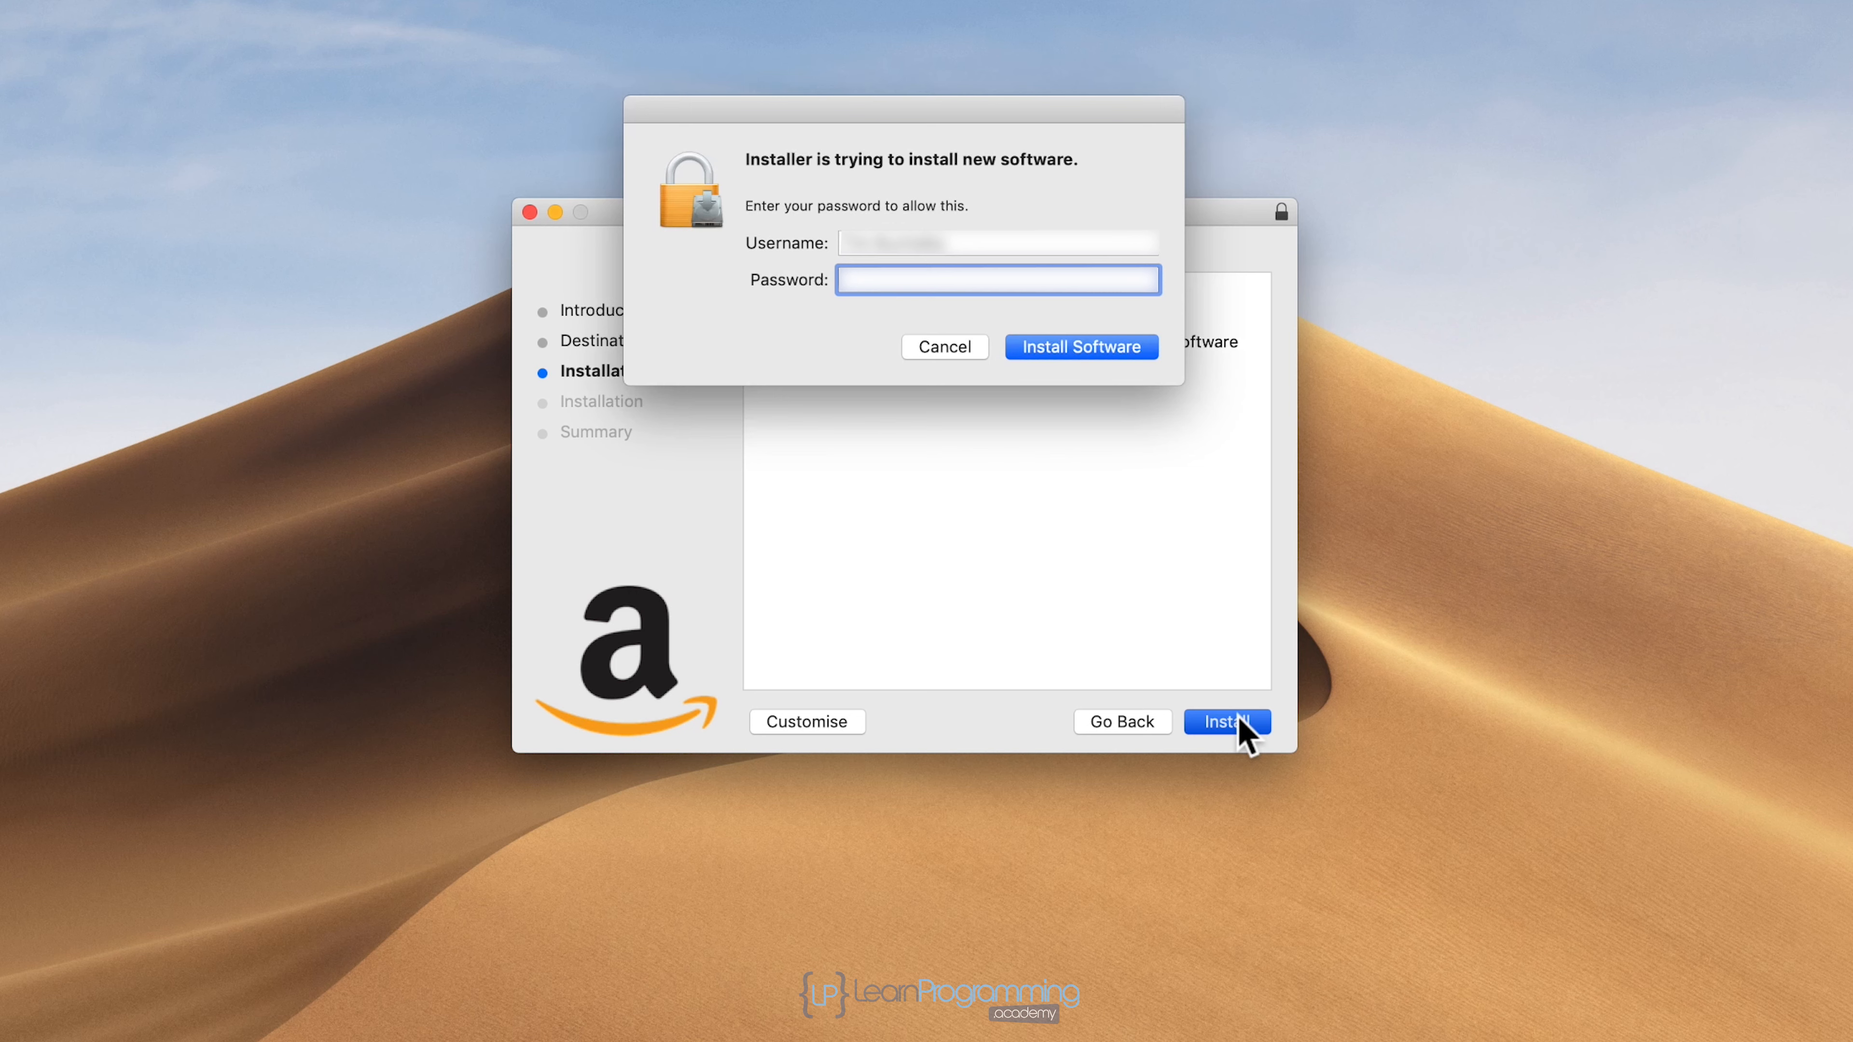
text(password)
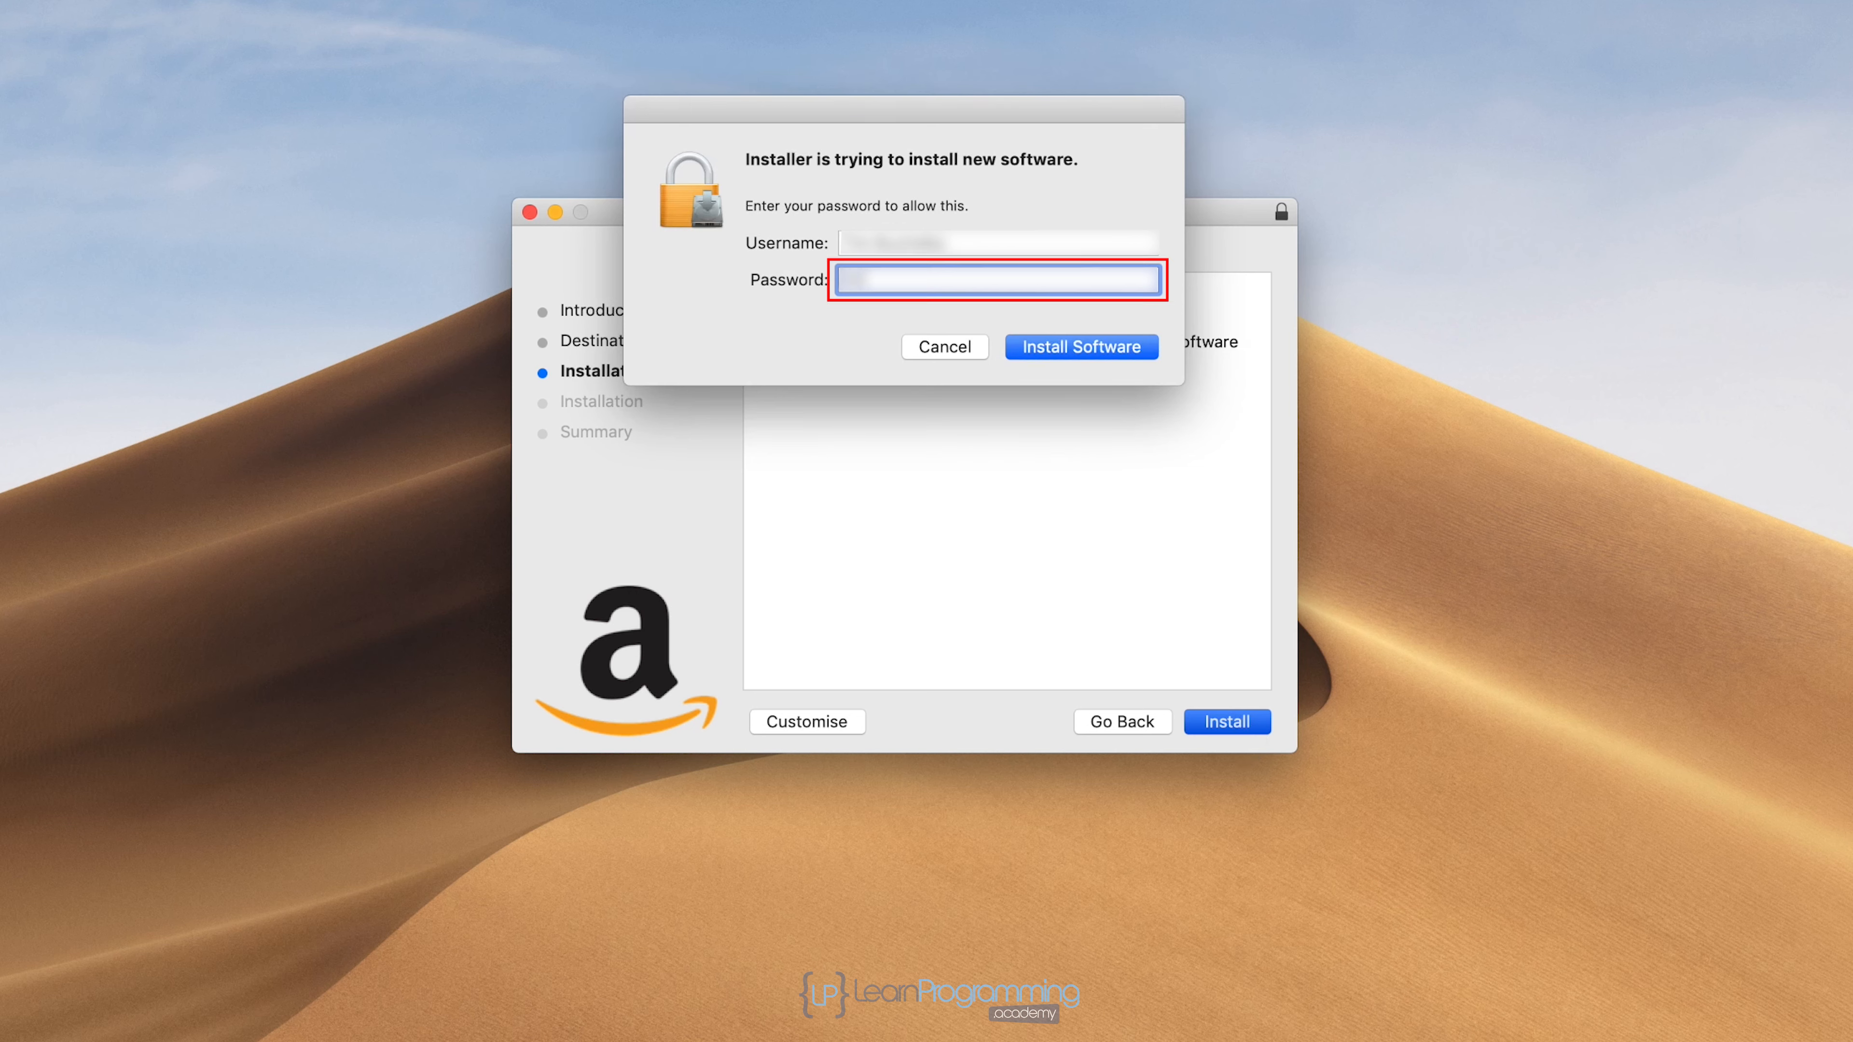
click(1079, 347)
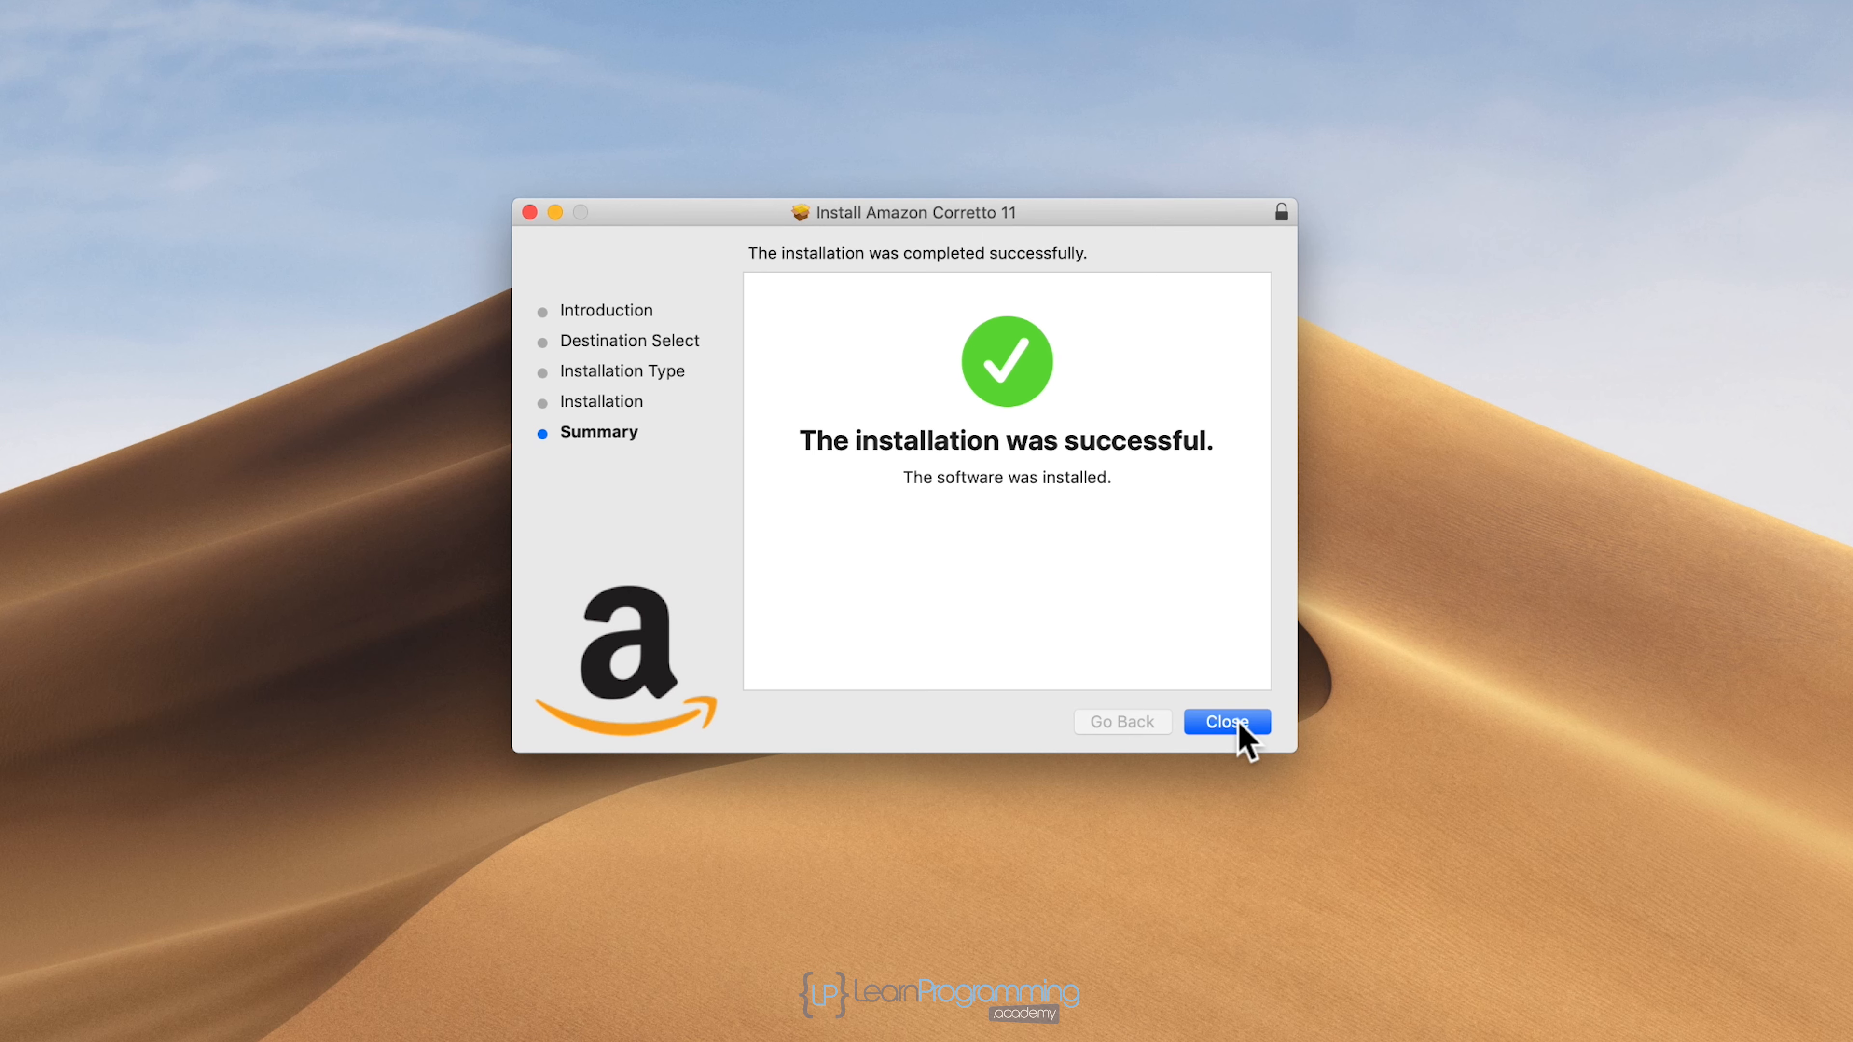
click(1227, 722)
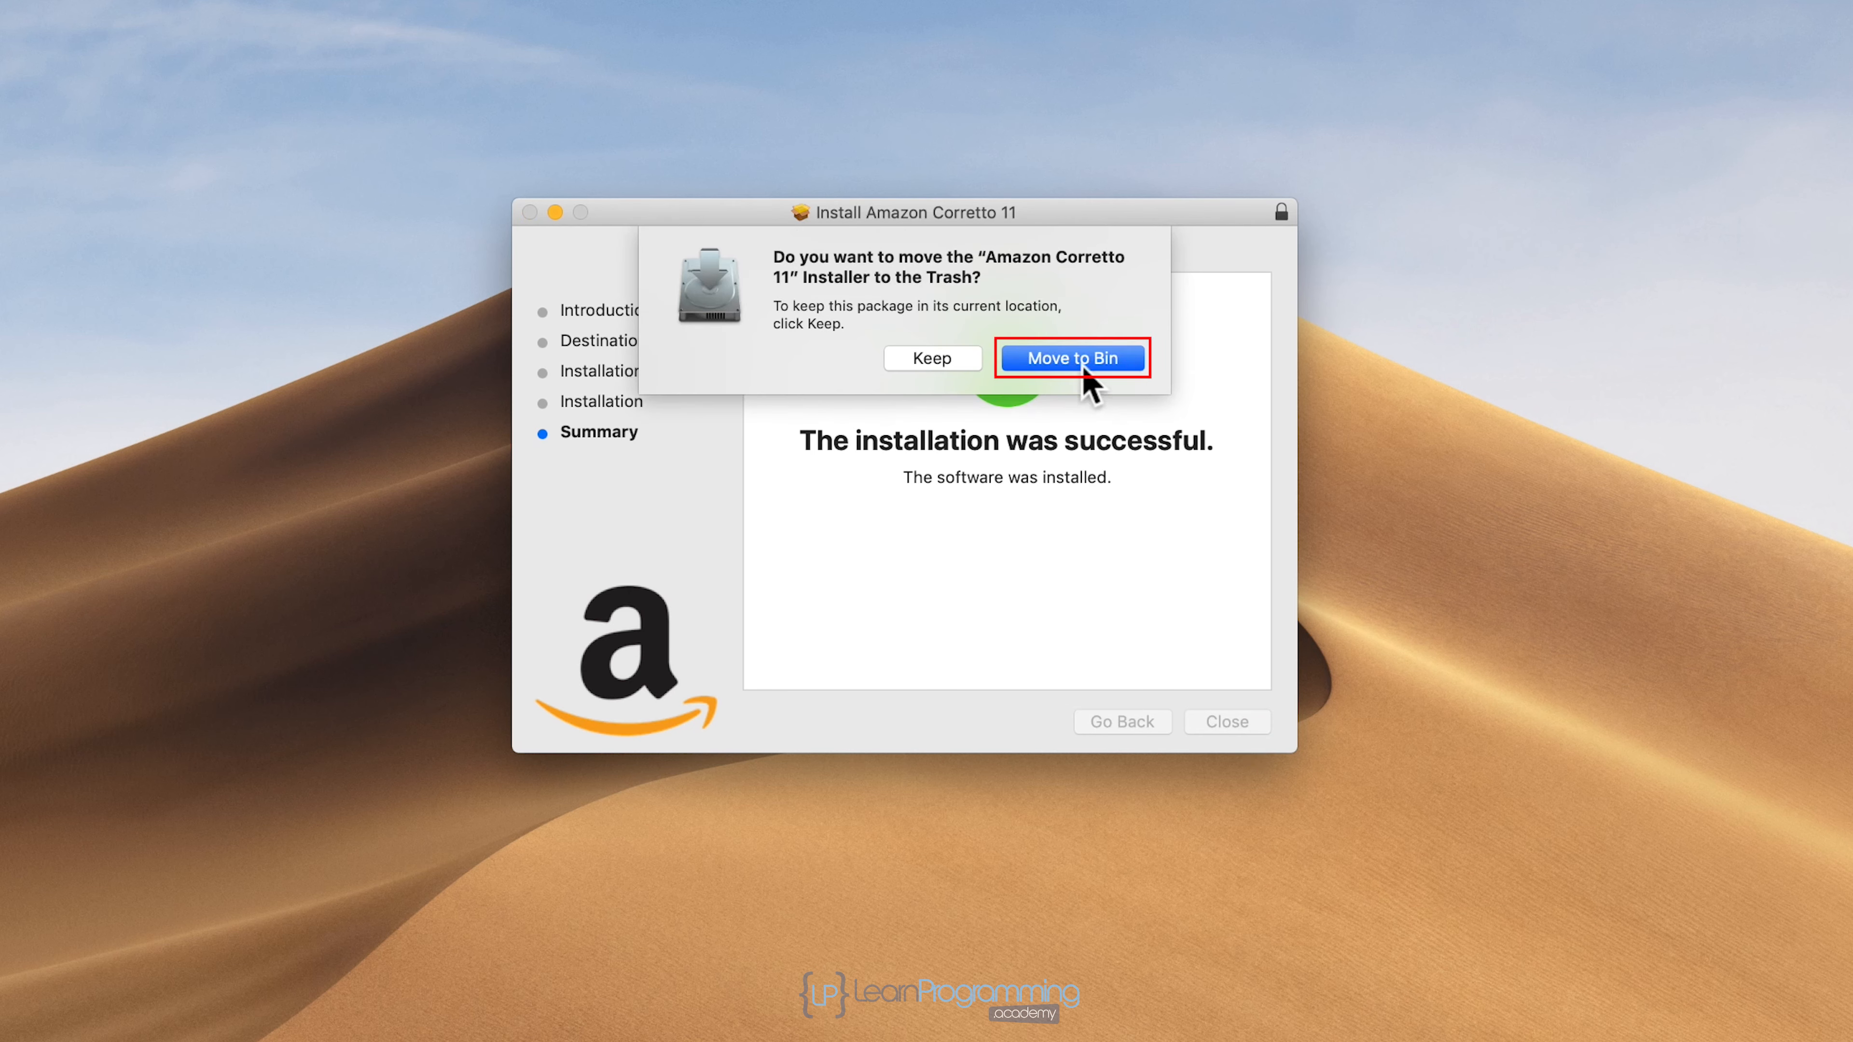
key(cmd+space)
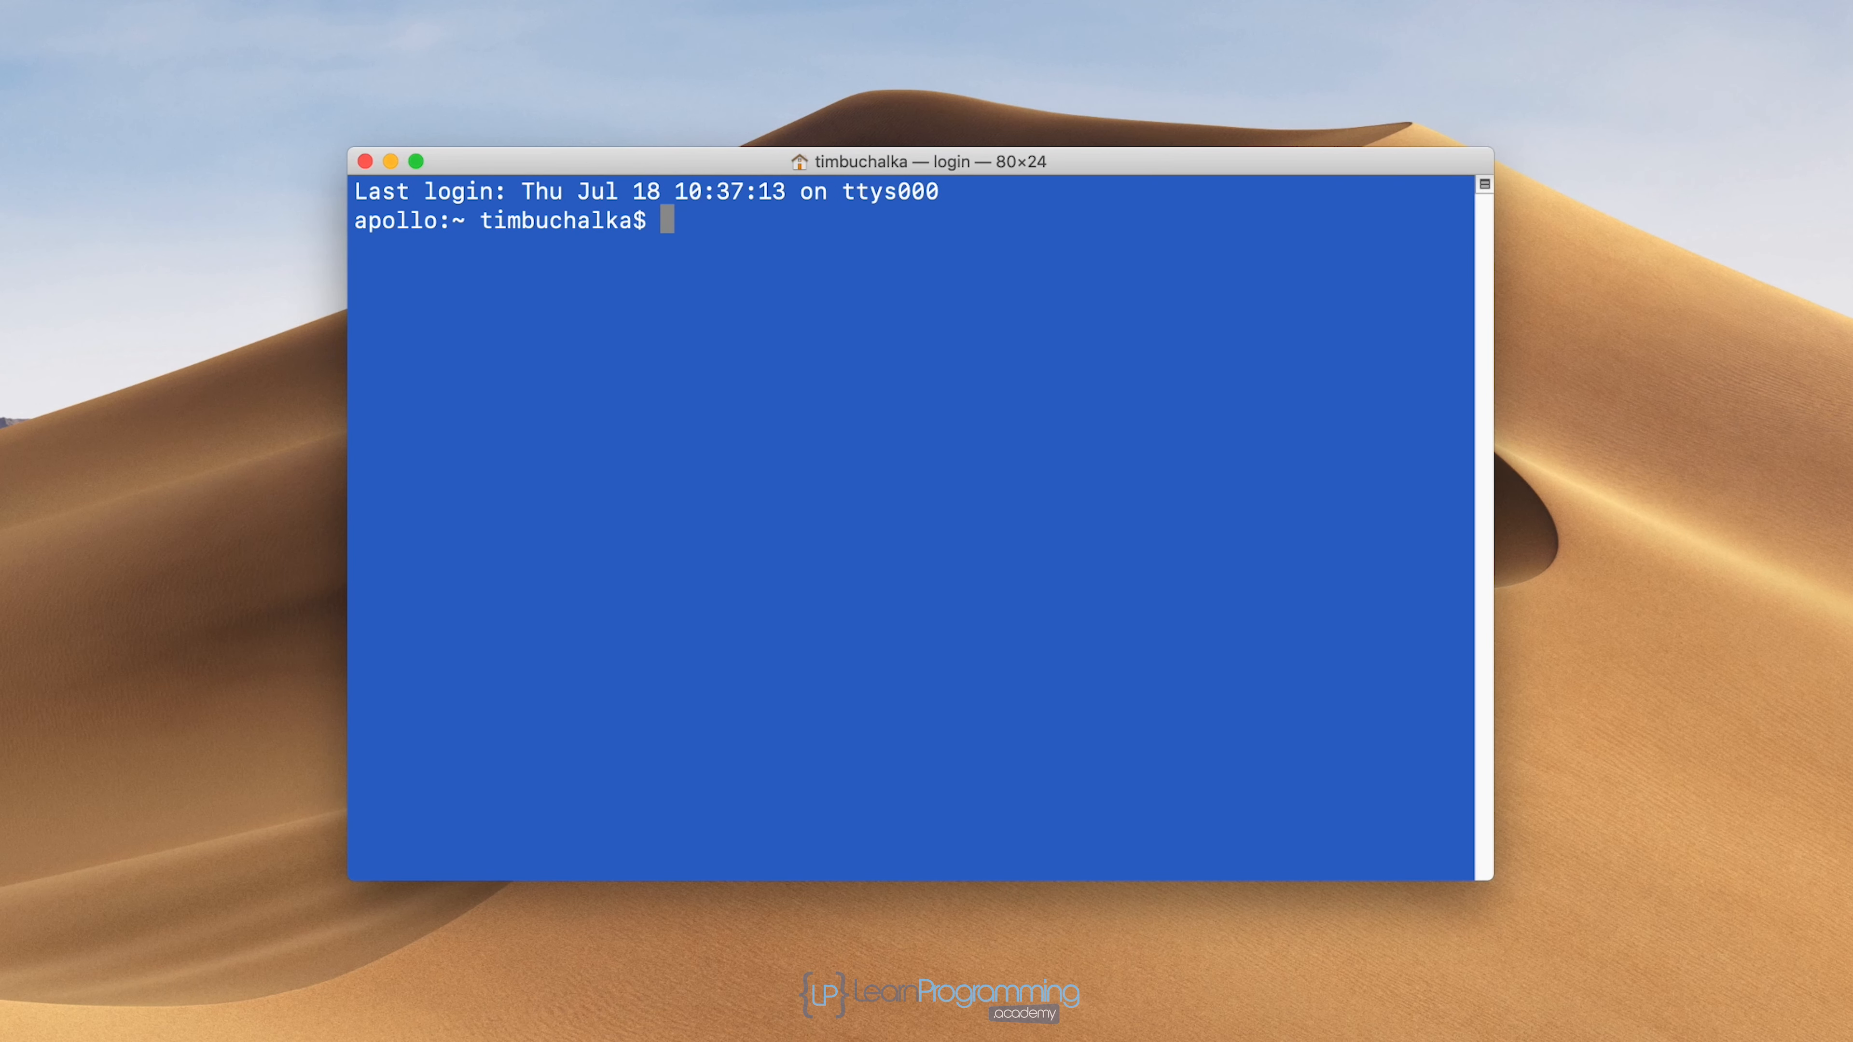
Run java -version to confirm Corretto-11.0.4.11.1, then exit the shell
text(java -version)
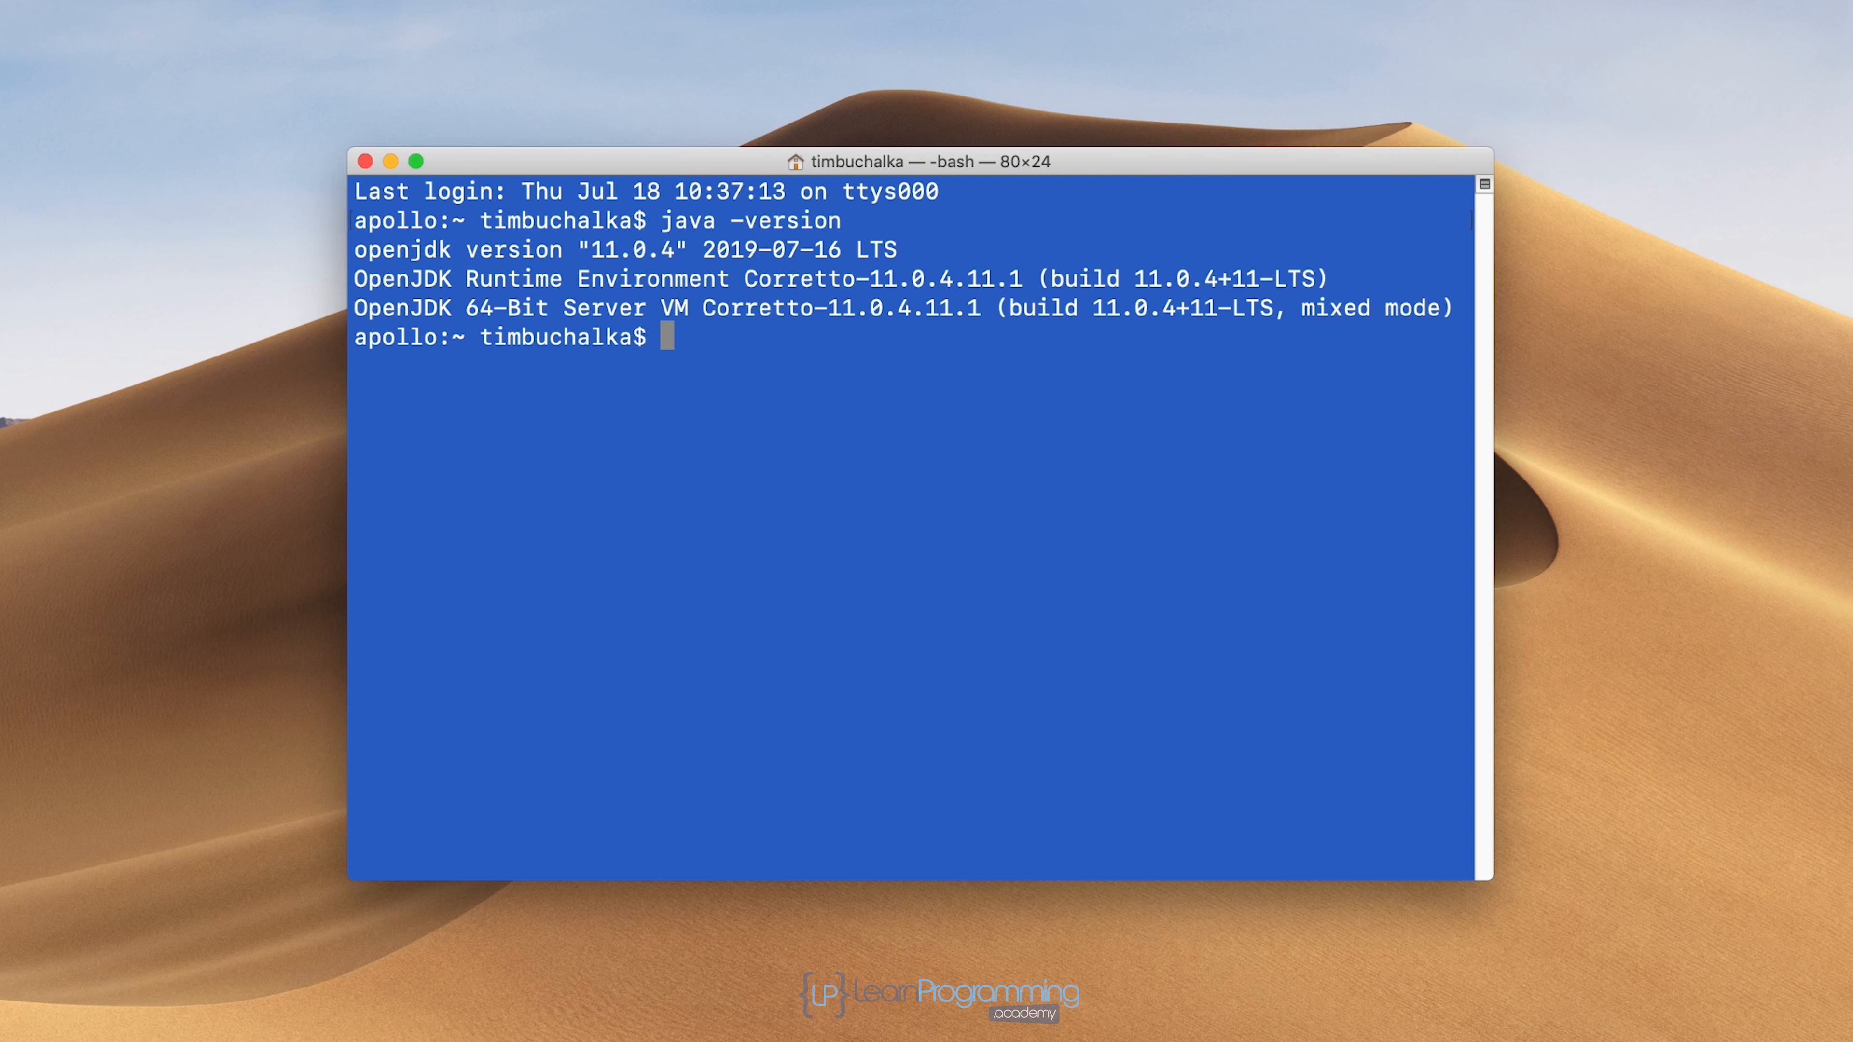
text(exi)
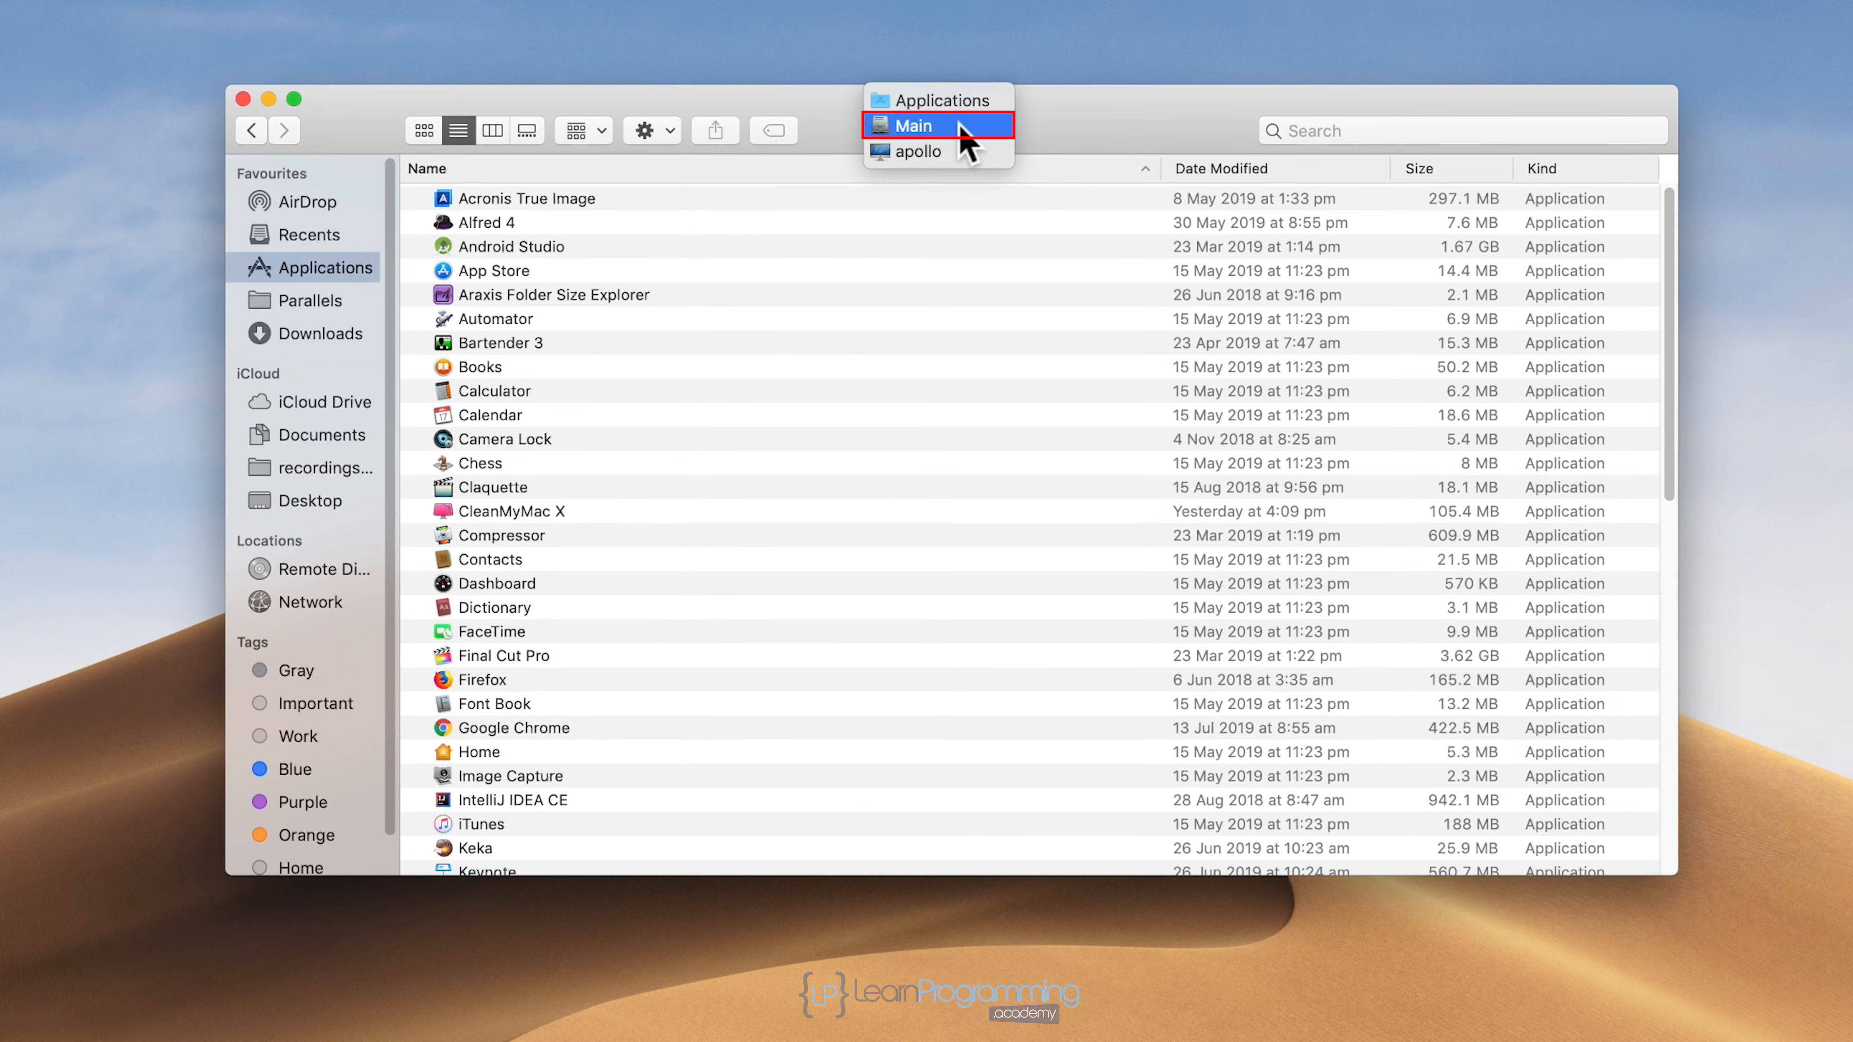
Navigate from the Main disk into Library/Java/JavaVirtualMachines to show amazon-corretto-11.jdk
click(937, 126)
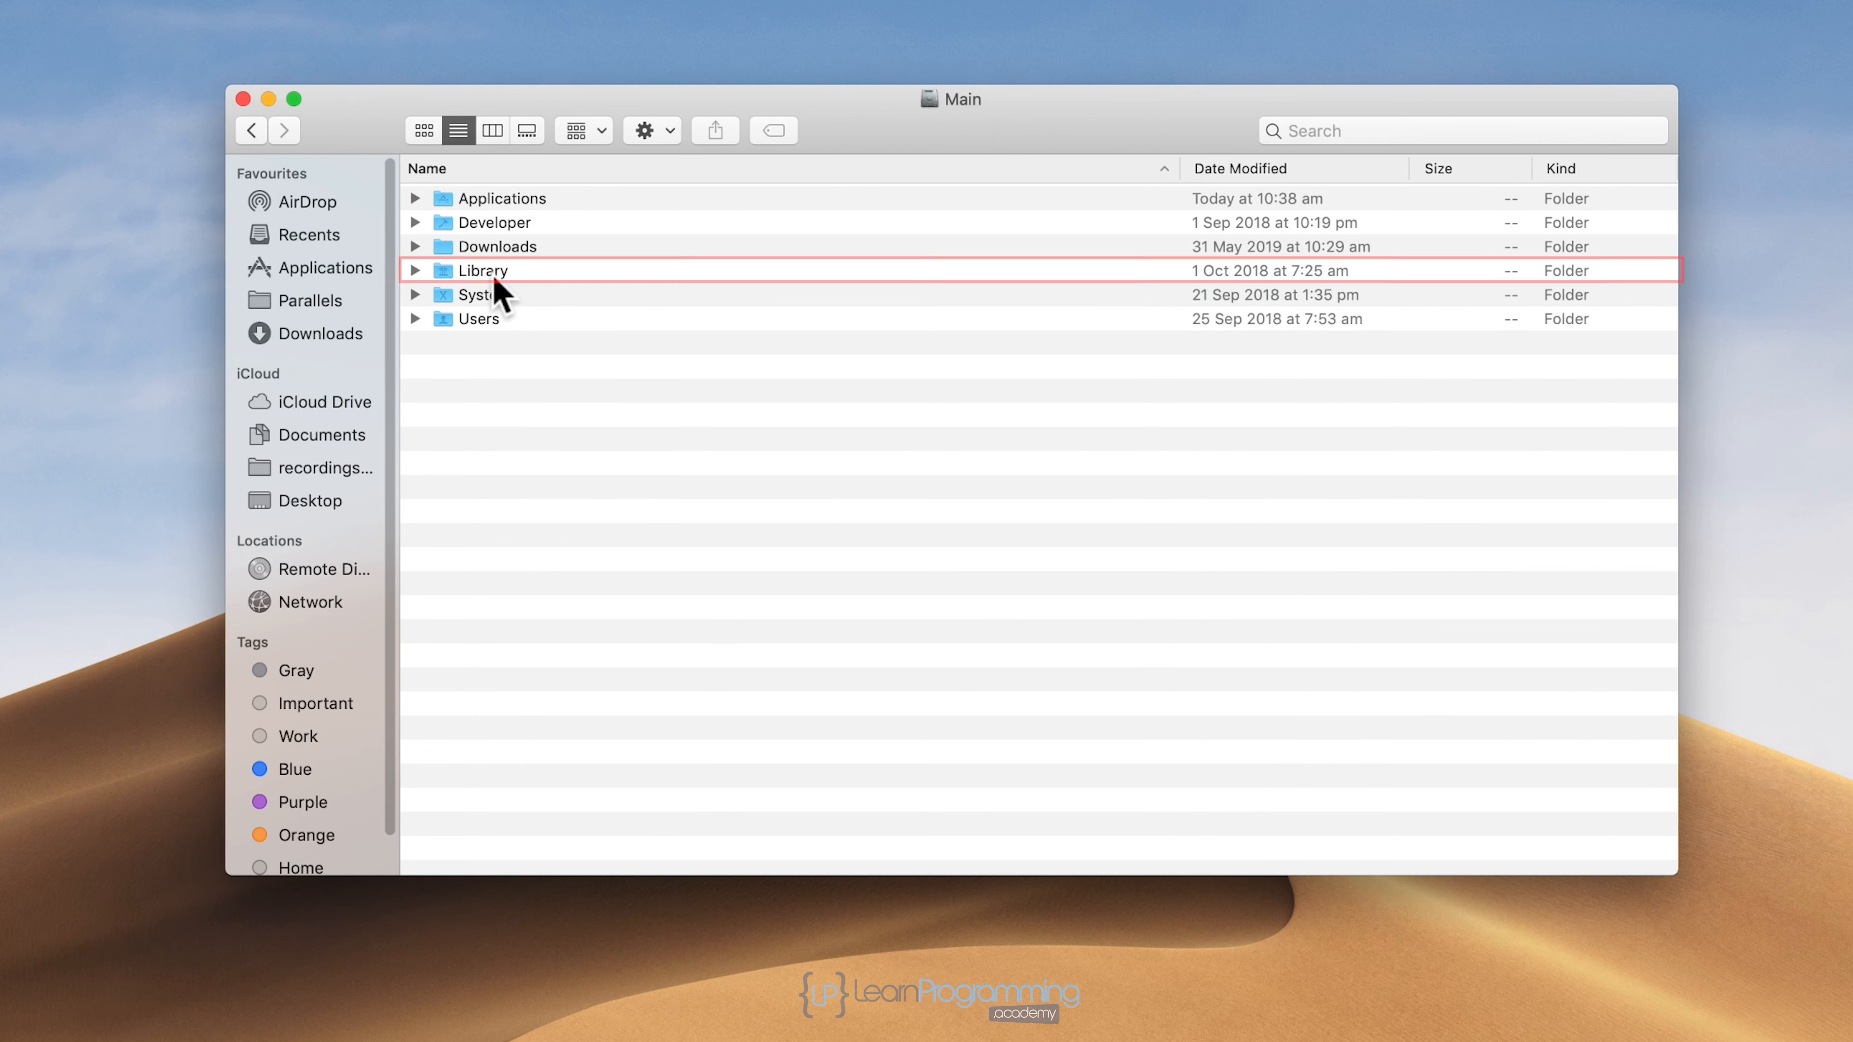
double_click(481, 269)
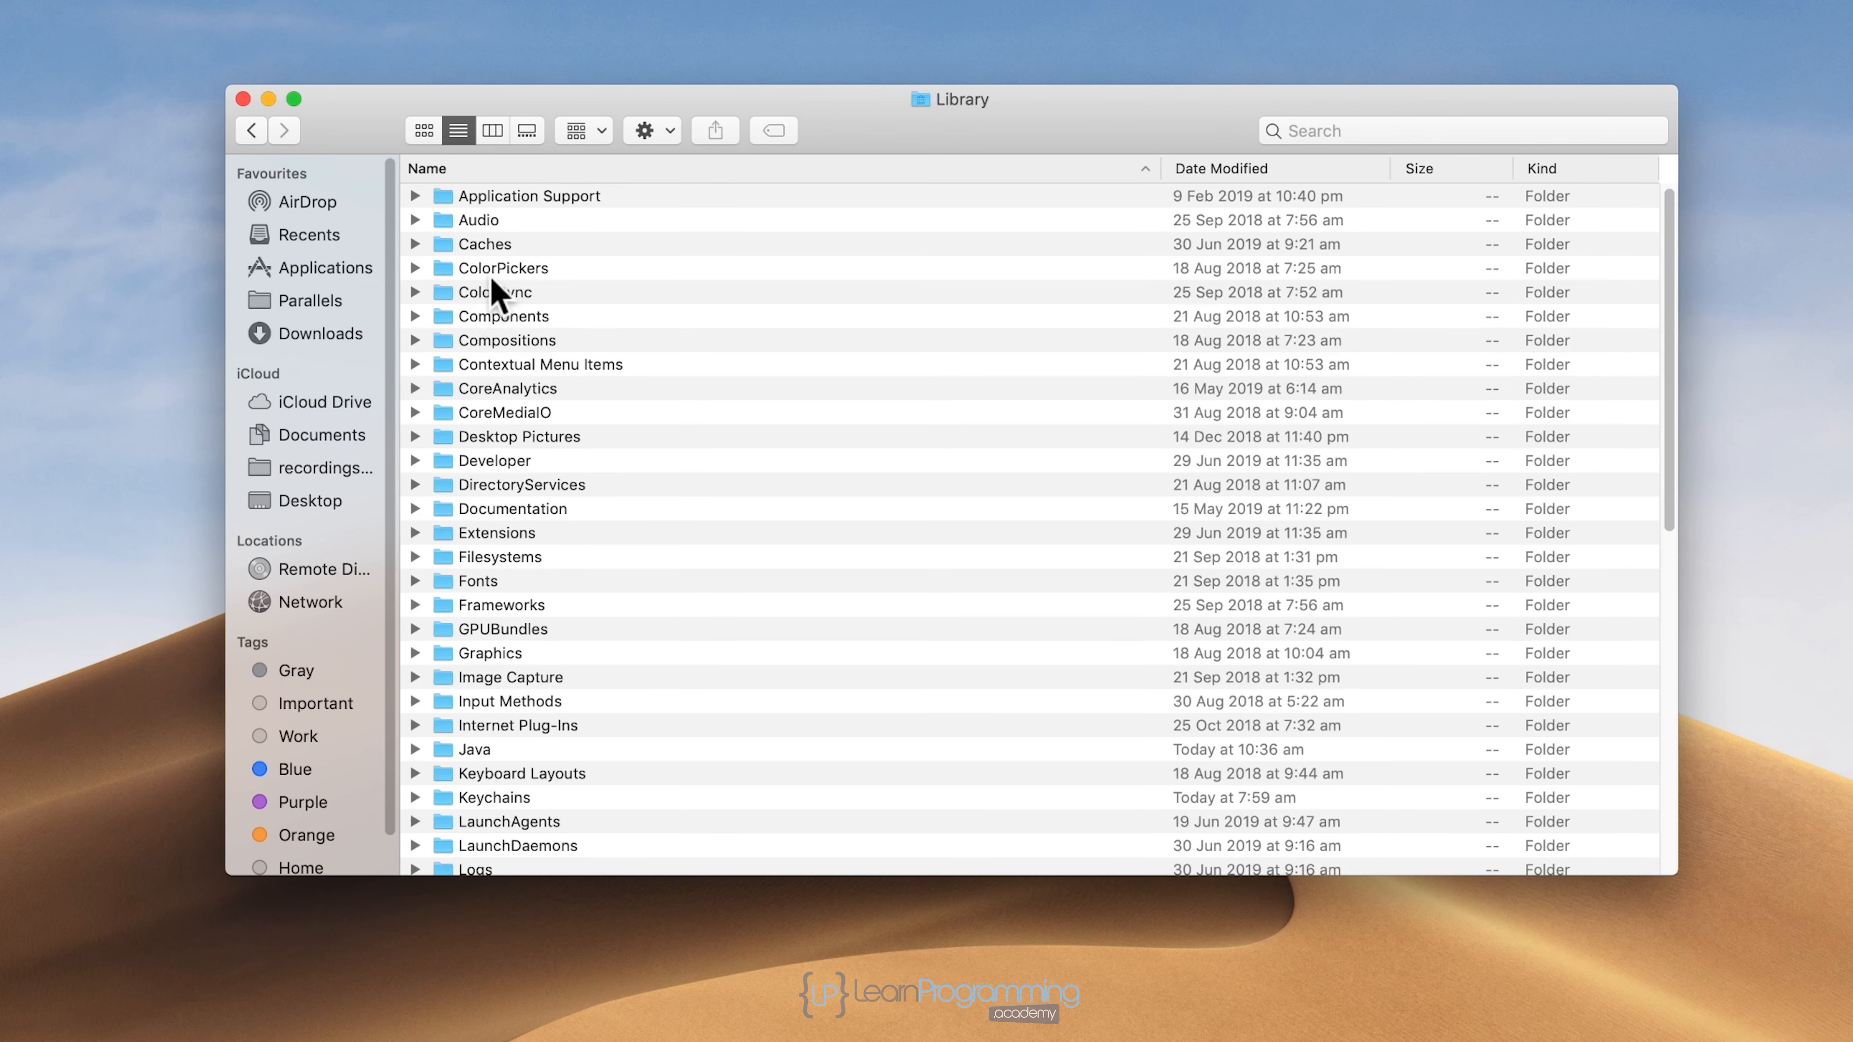
click(477, 748)
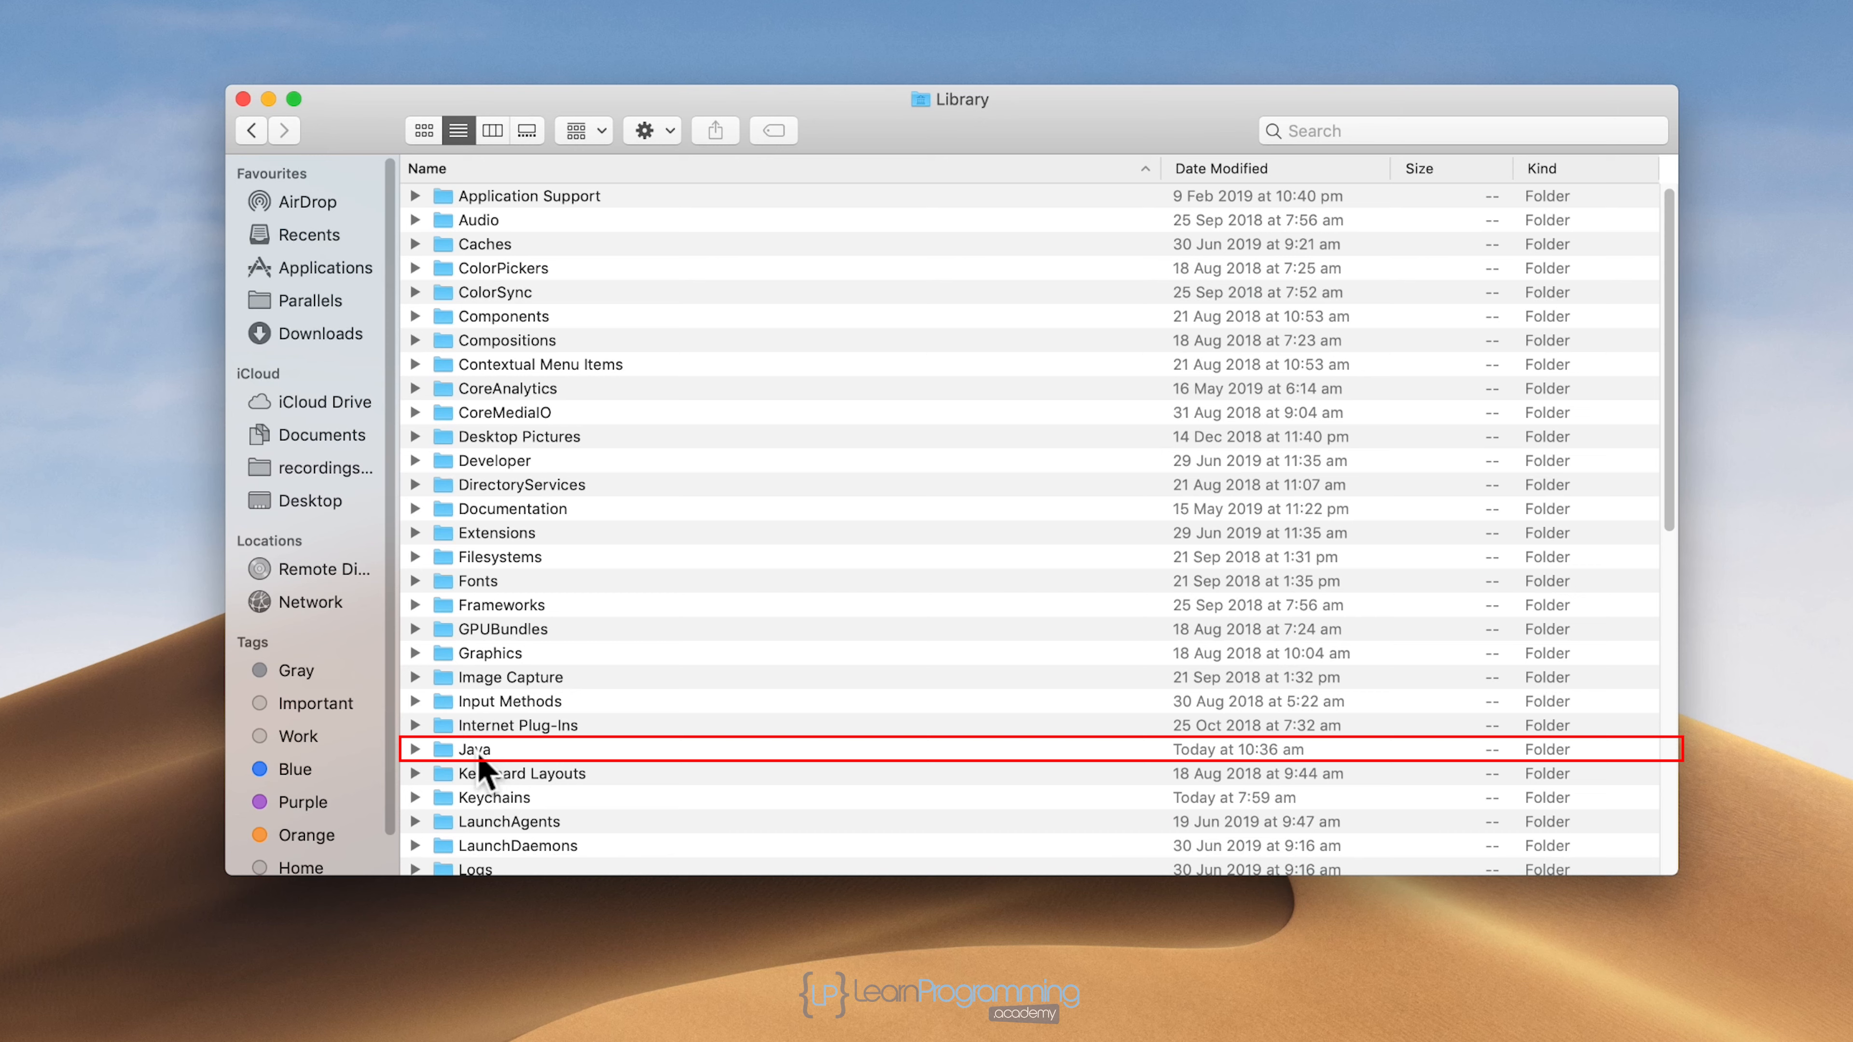
double_click(475, 748)
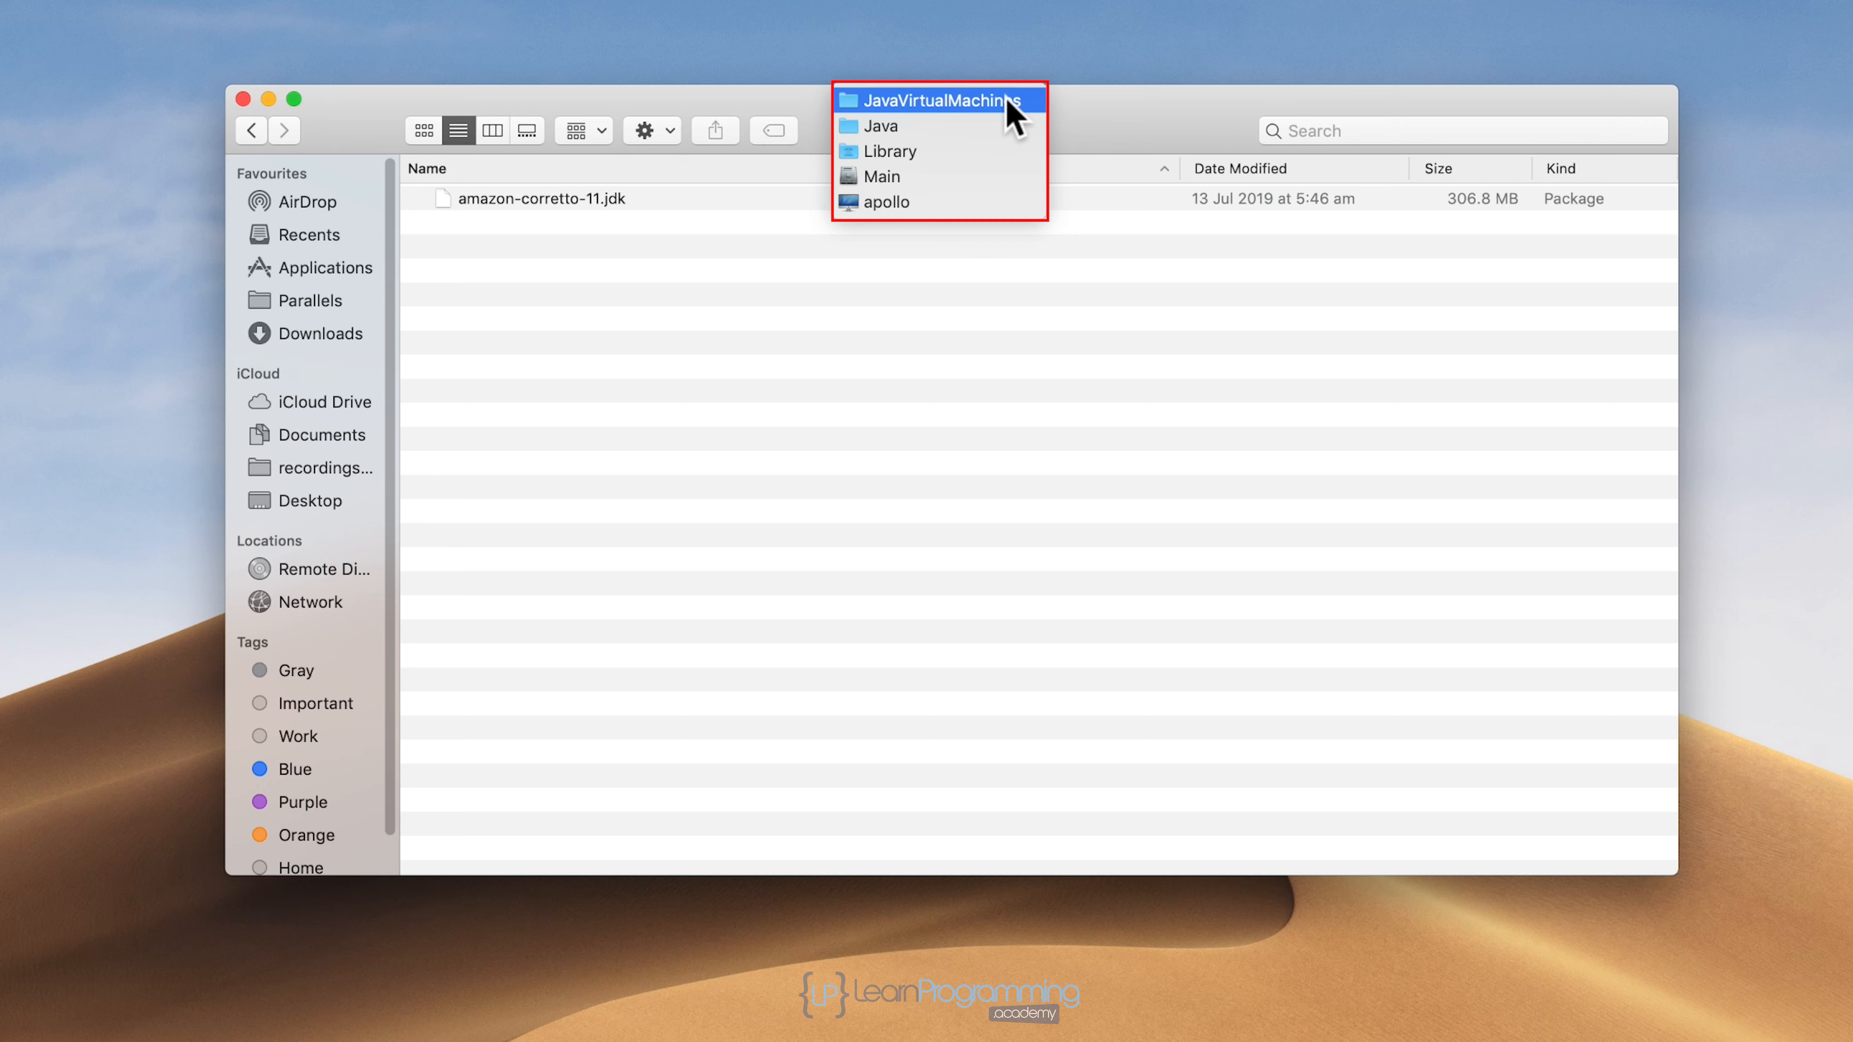
mouse_move(879, 126)
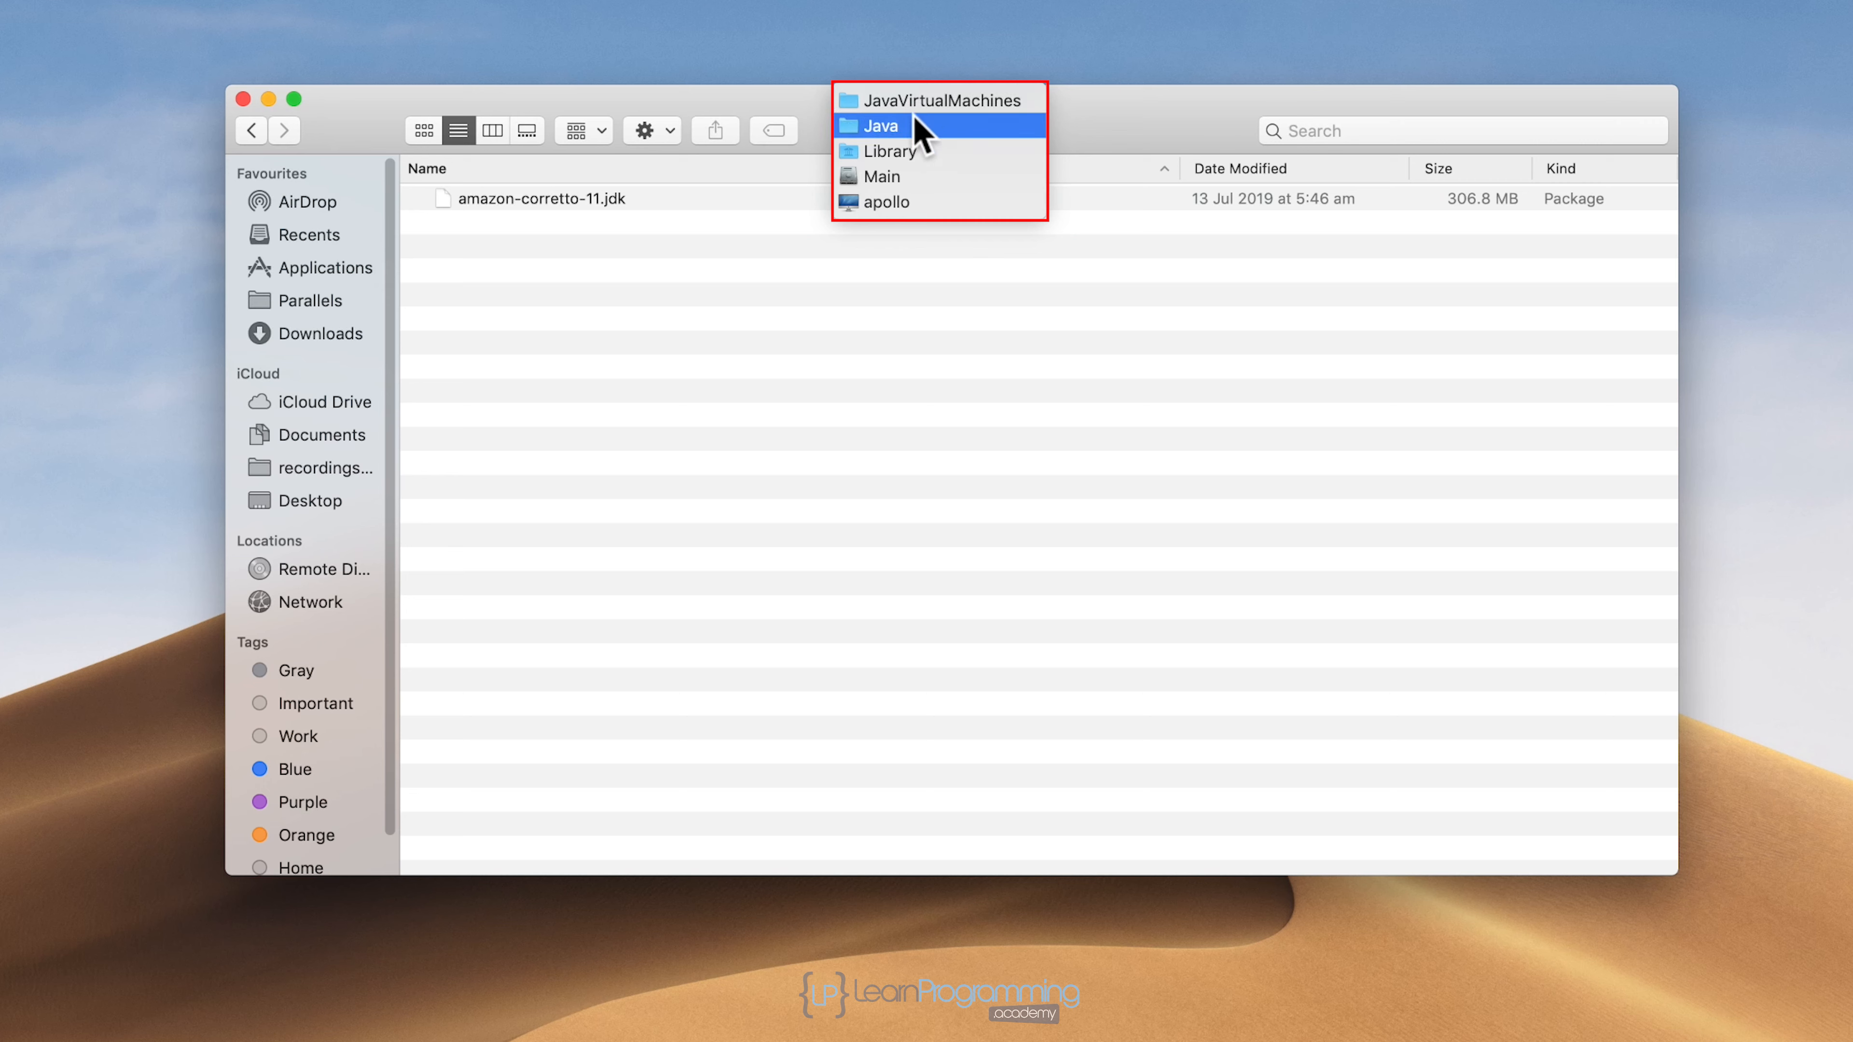
mouse_move(494, 248)
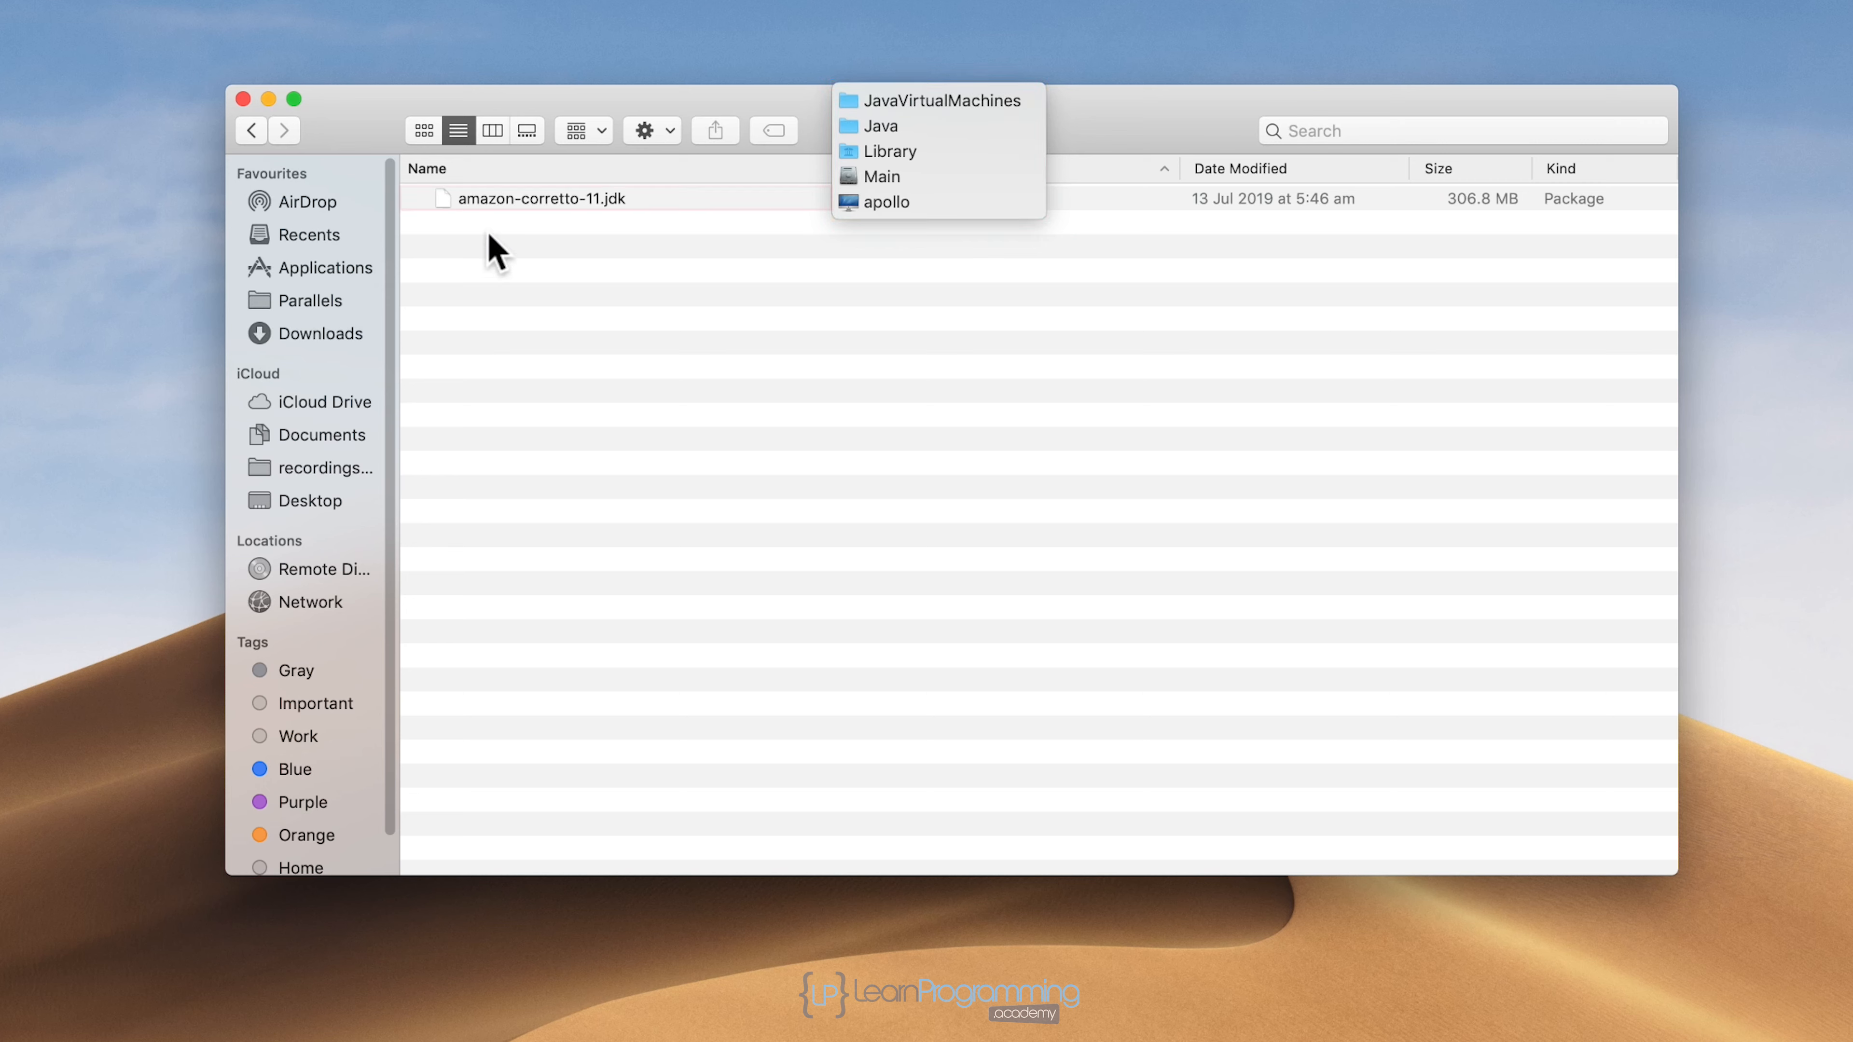
click(942, 99)
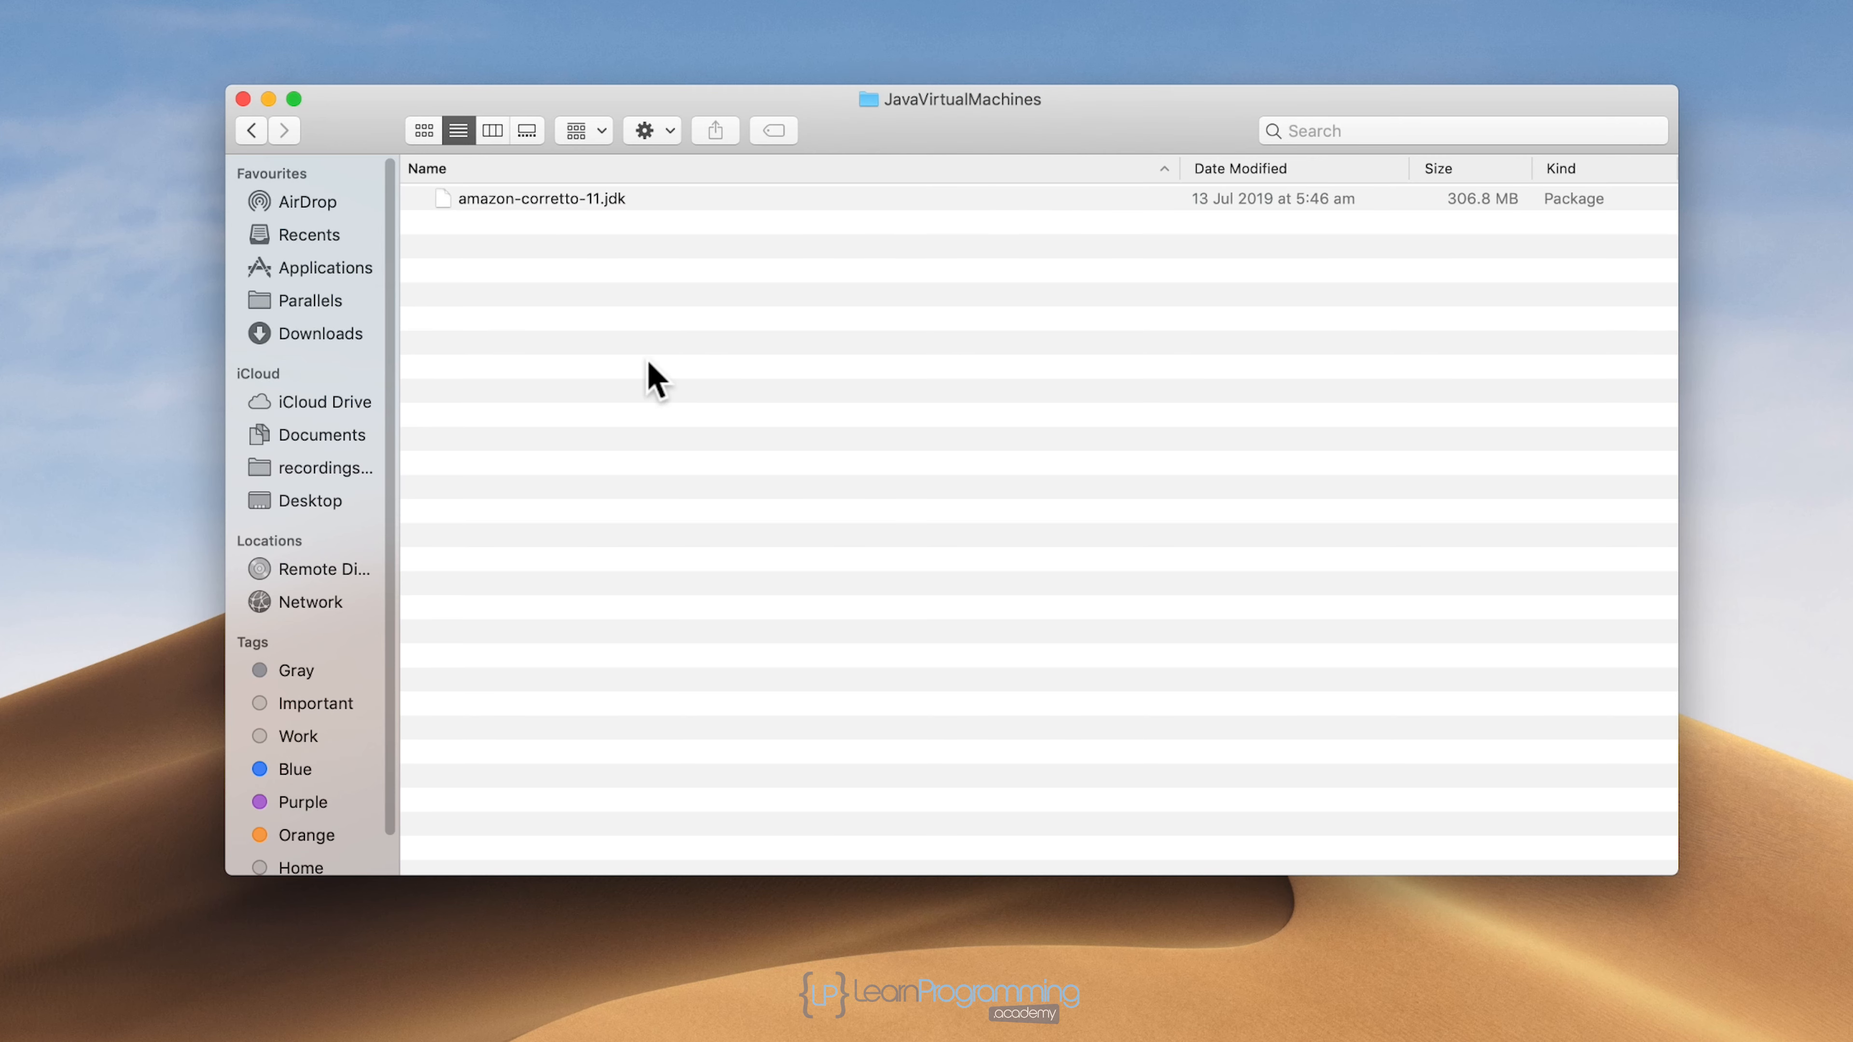